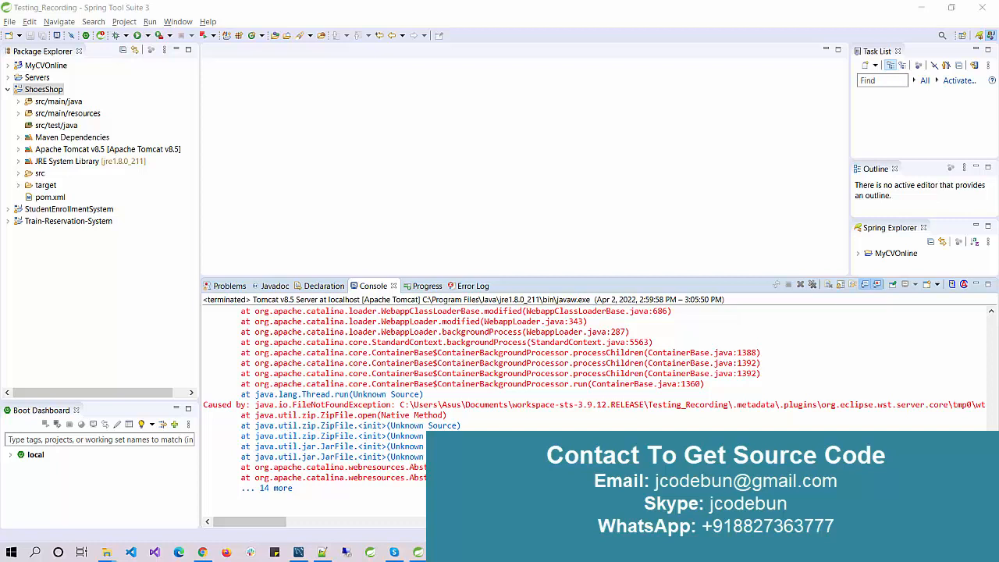
# Run the ShoesShop project on the Tomcat v8.5 server at localhost.
pyautogui.click(44, 89)
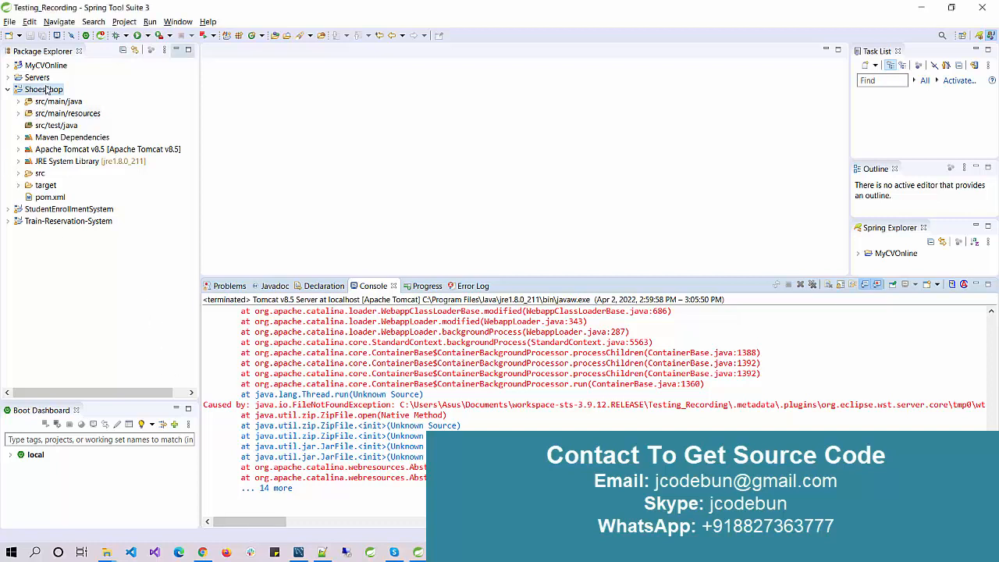
pyautogui.rightClick(44, 89)
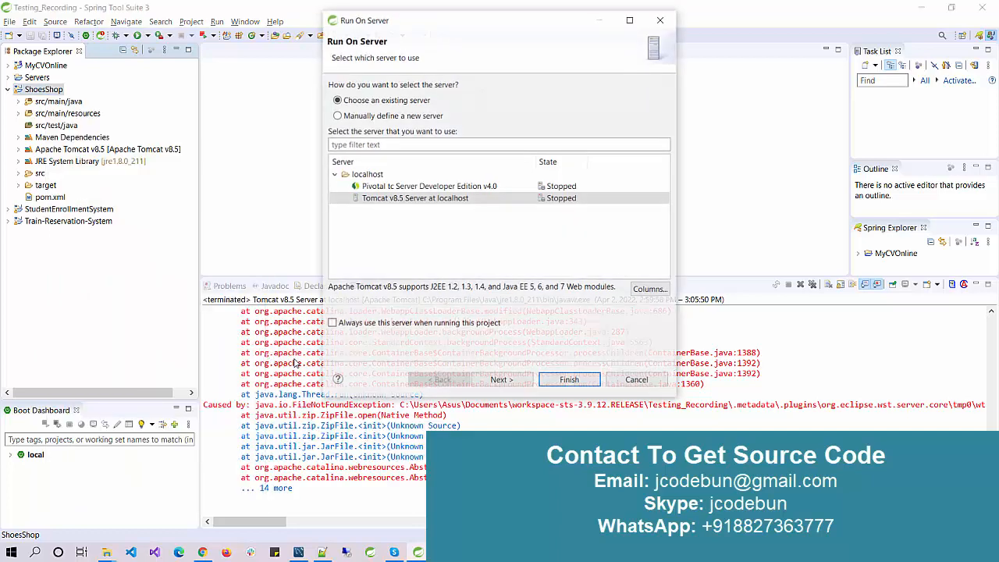
pyautogui.click(637, 380)
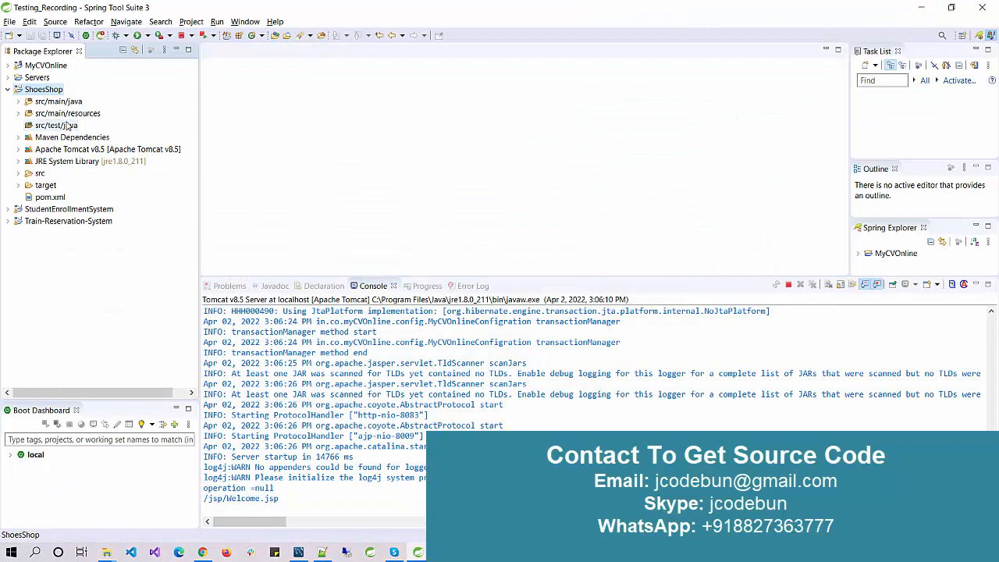
# Expand ShoesShop's src/main/java, src, bean and controller packages, then switch to MySQL Workbench.
pyautogui.click(19, 102)
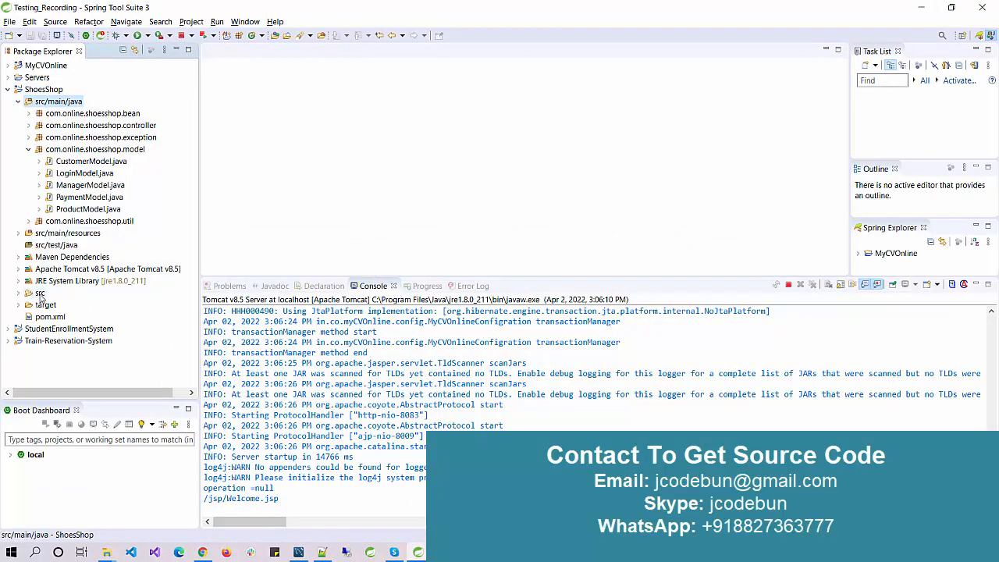
pyautogui.click(19, 294)
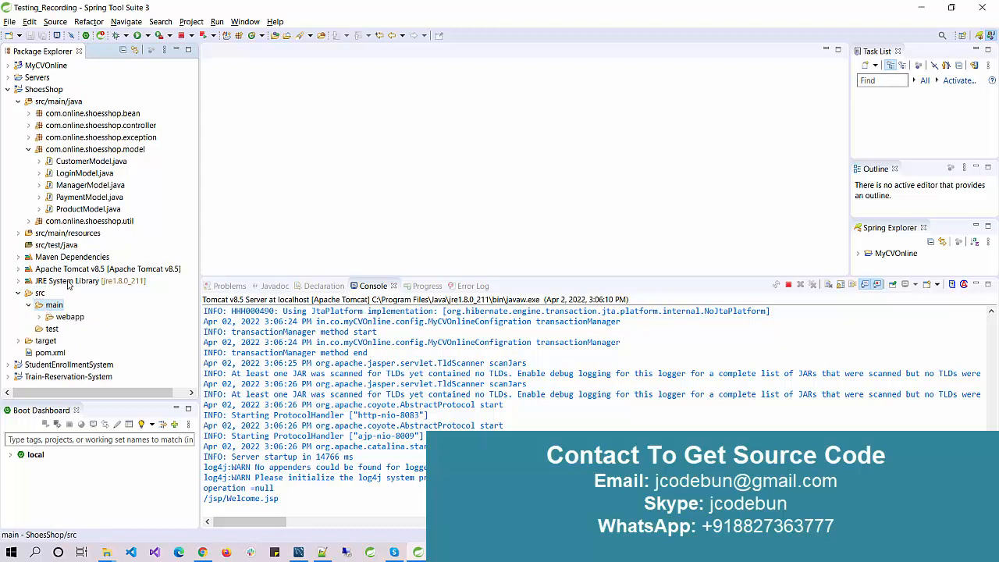
pyautogui.click(92, 112)
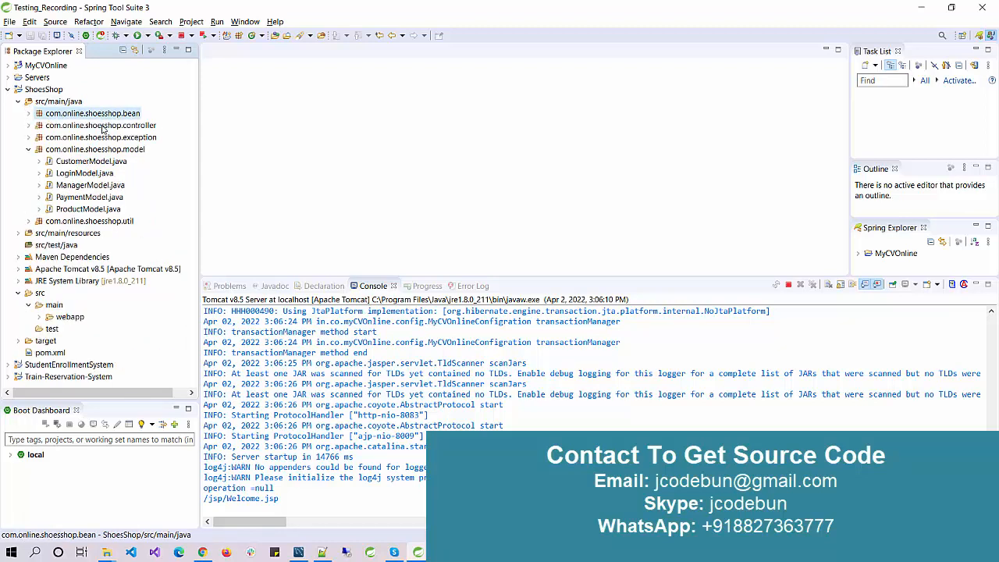
pyautogui.click(28, 125)
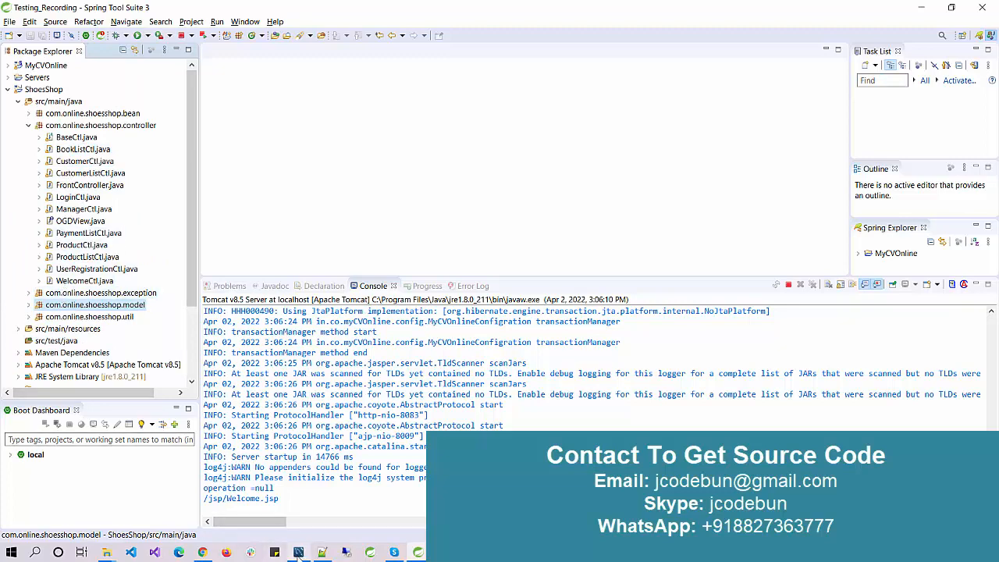
pyautogui.click(298, 552)
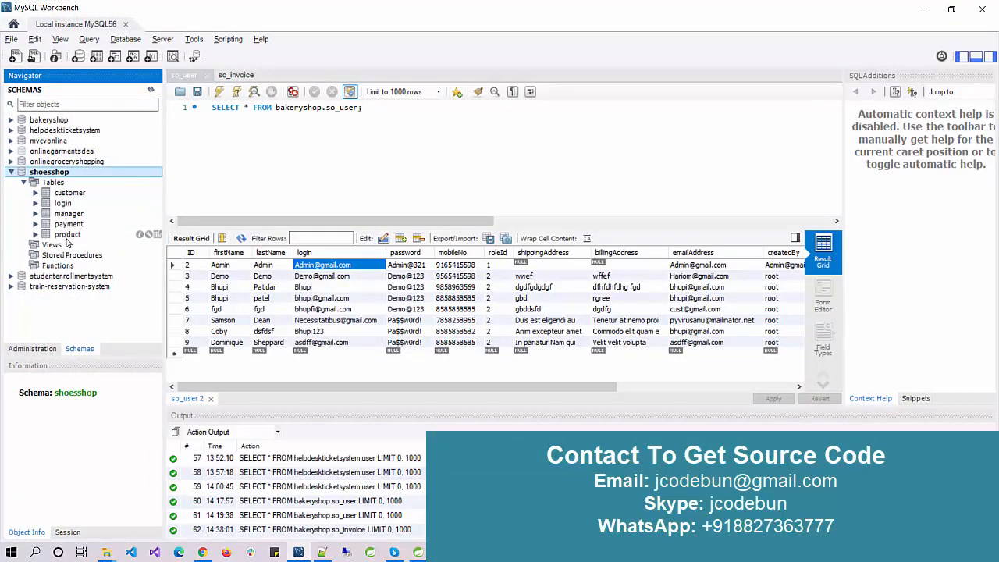
# List all rows of the shoeshop login table, review them, then return to STS.
pyautogui.click(62, 203)
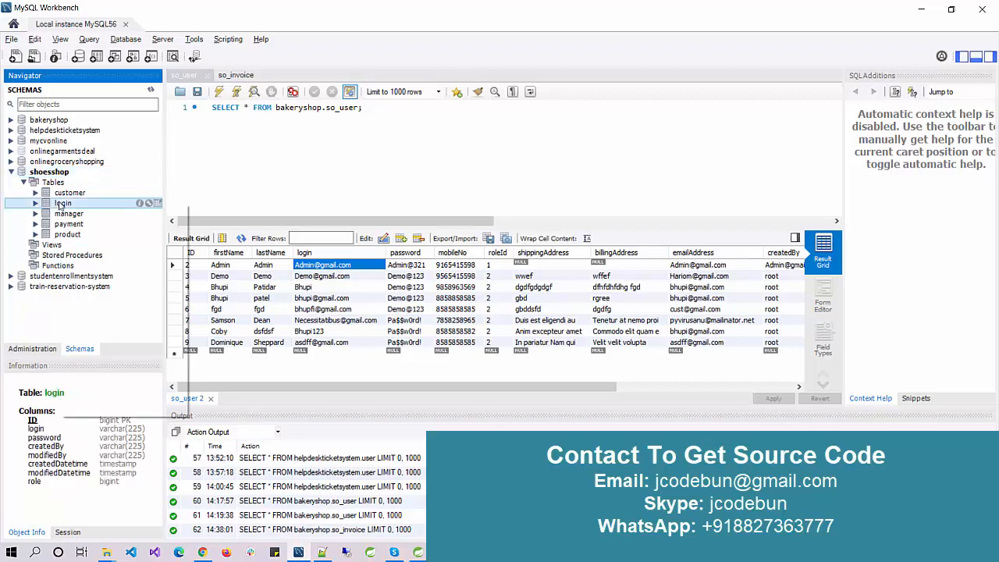
pyautogui.doubleClick(62, 203)
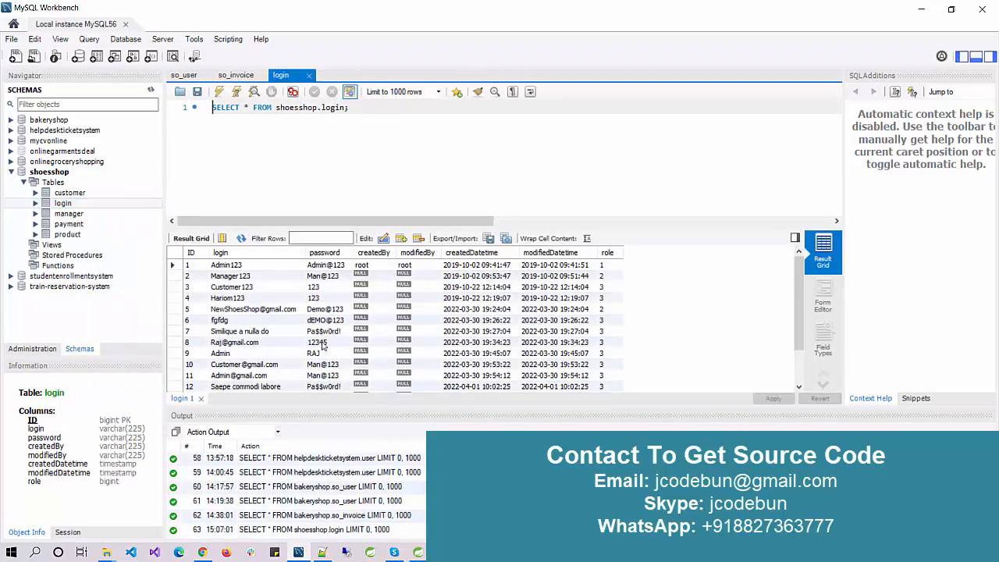
pyautogui.scroll(-3)
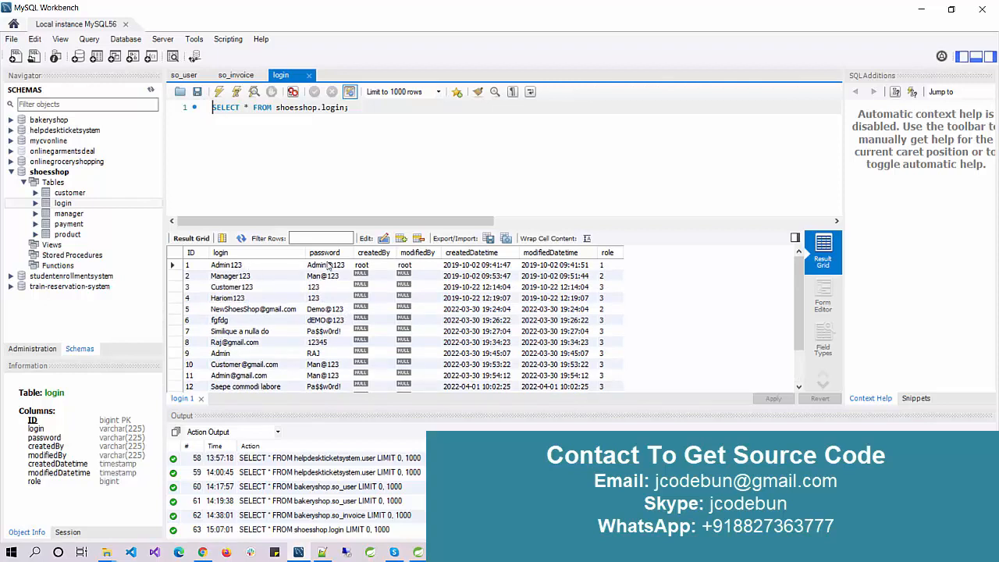
pyautogui.moveTo(226, 275)
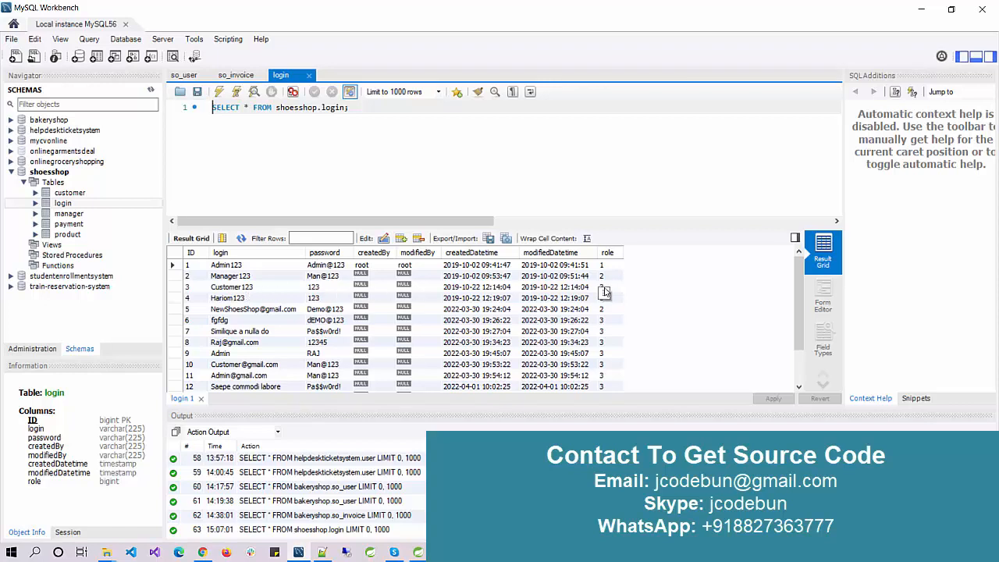
pyautogui.moveTo(437, 322)
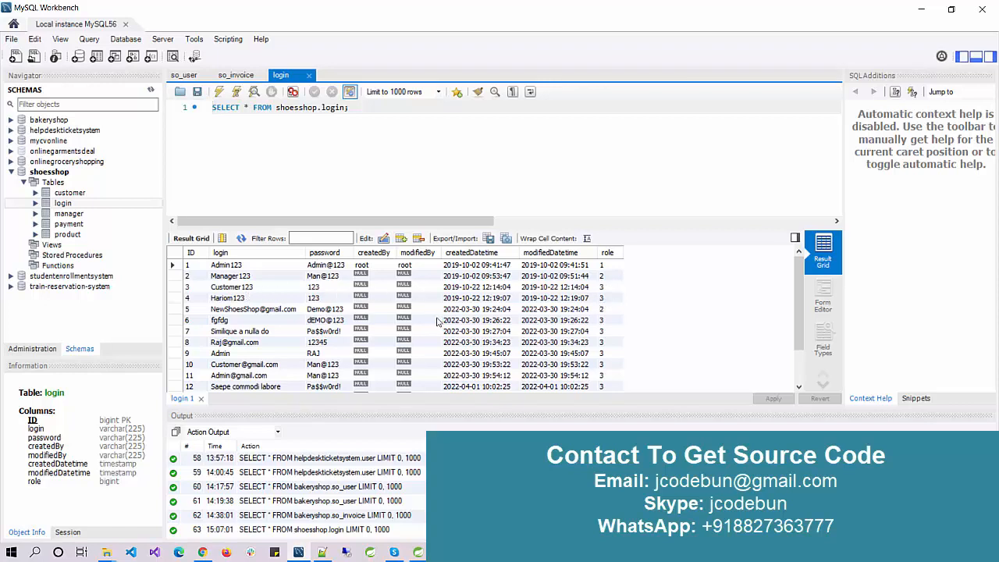
pyautogui.moveTo(306, 549)
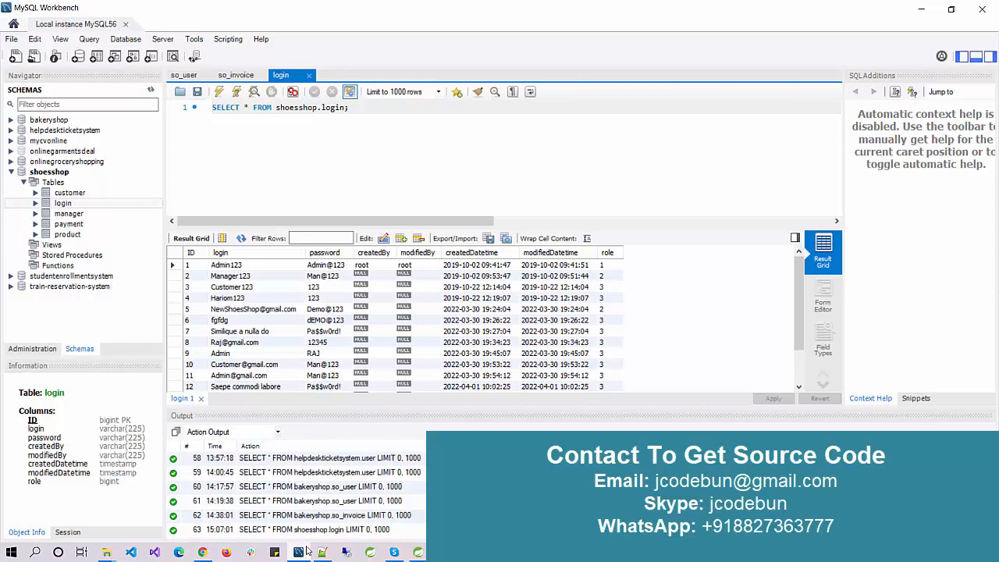
pyautogui.click(300, 553)
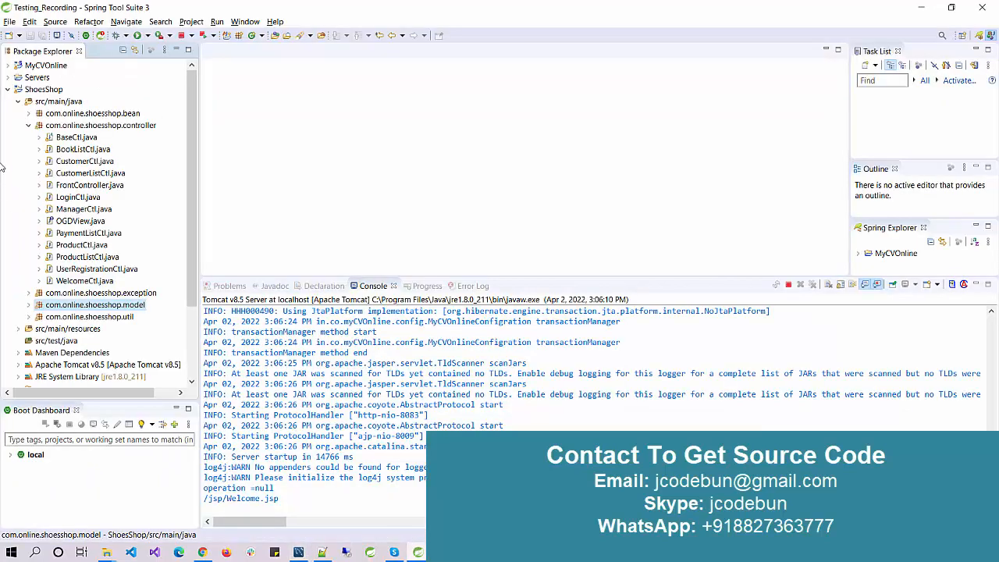
# Run ShoesShop again on the already started Tomcat v8.5 server.
pyautogui.rightClick(44, 89)
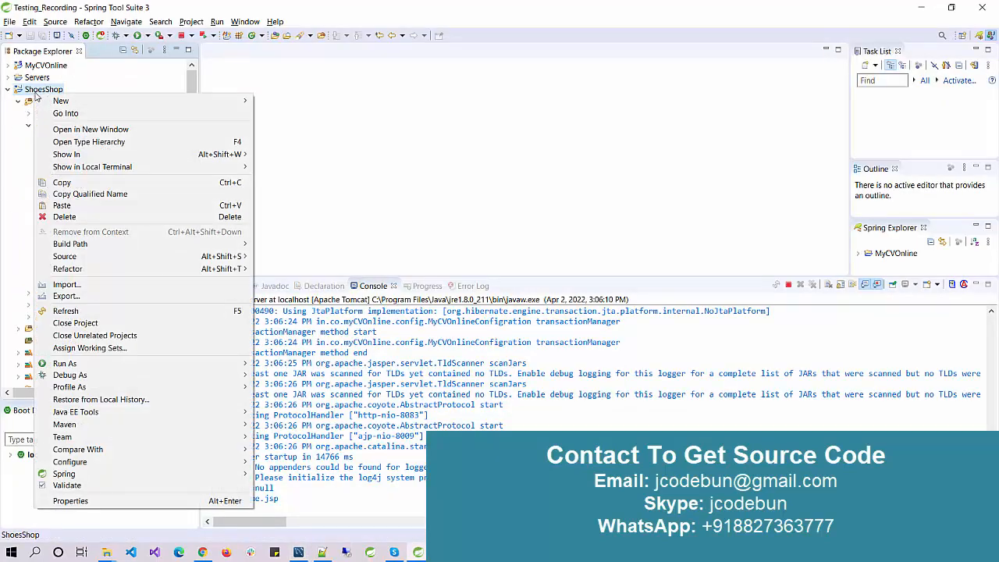
pyautogui.moveTo(128, 364)
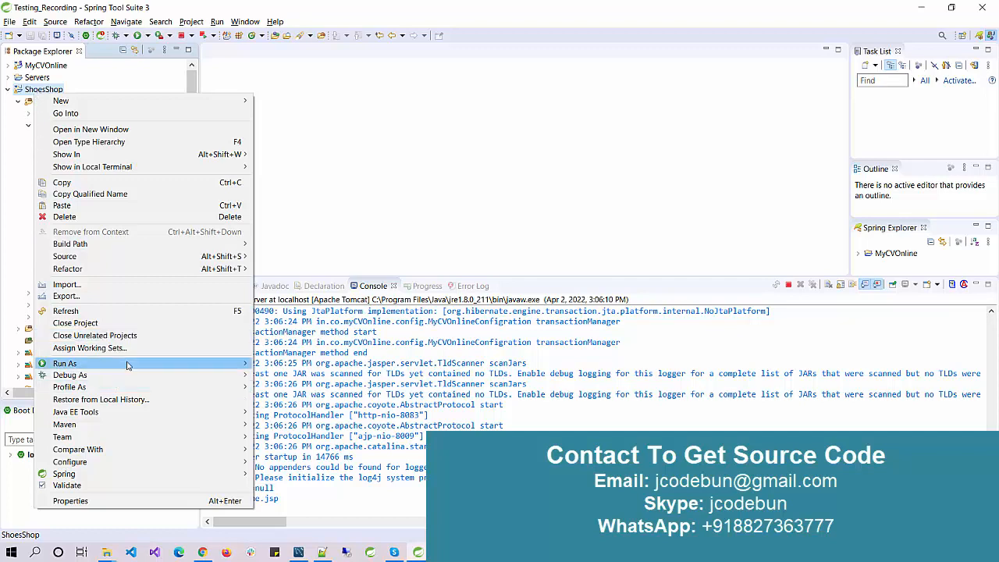
pyautogui.click(66, 362)
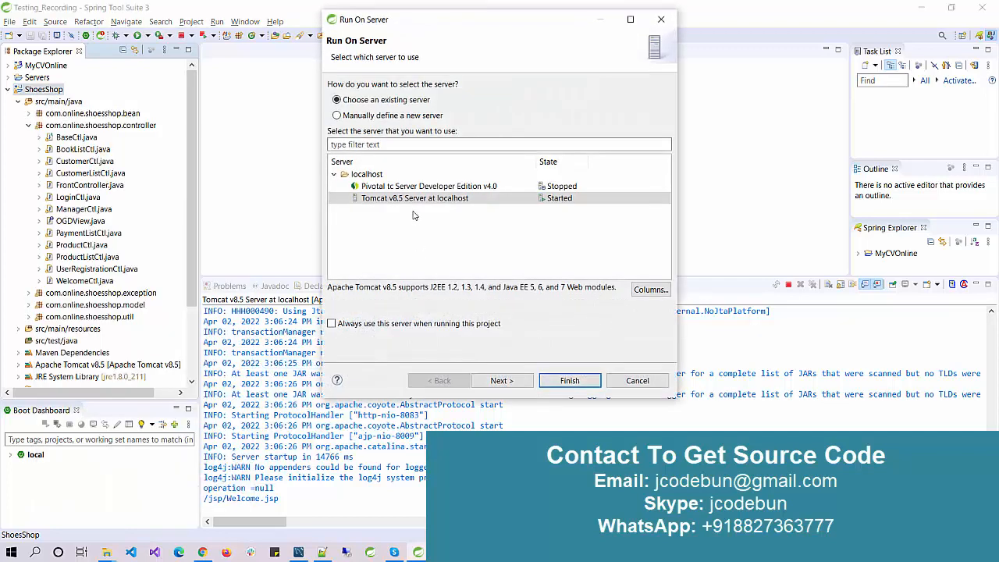
pyautogui.click(570, 381)
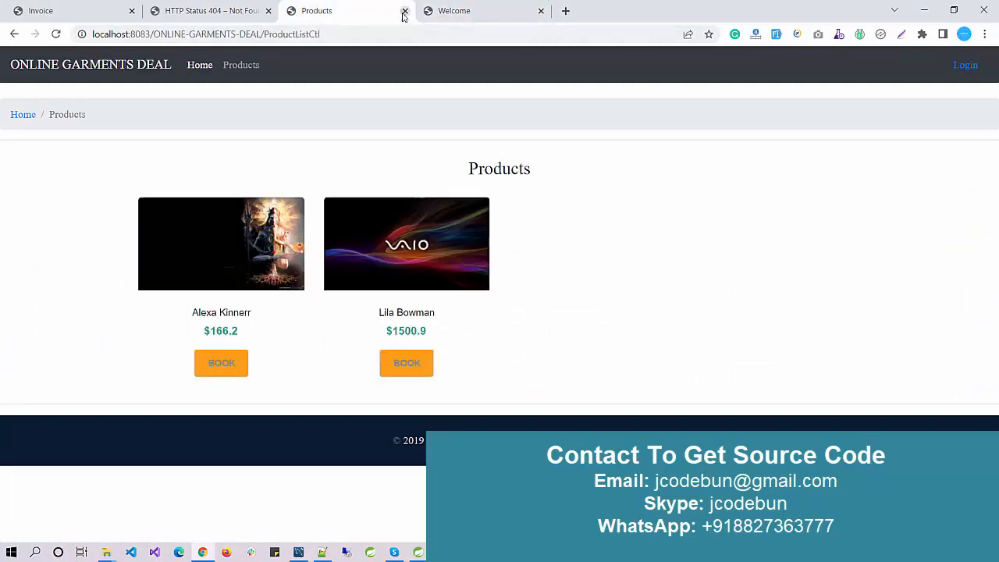
# Close the Online Garments Deal tab and show the Products page listing Fghg $678.0 and New Shoes $456.0.
pyautogui.click(404, 9)
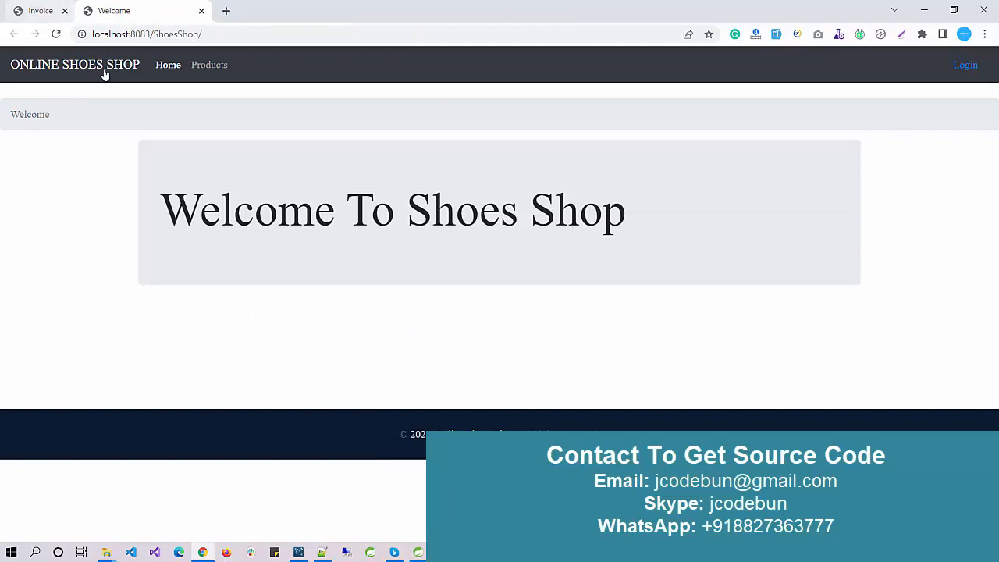
pyautogui.click(209, 66)
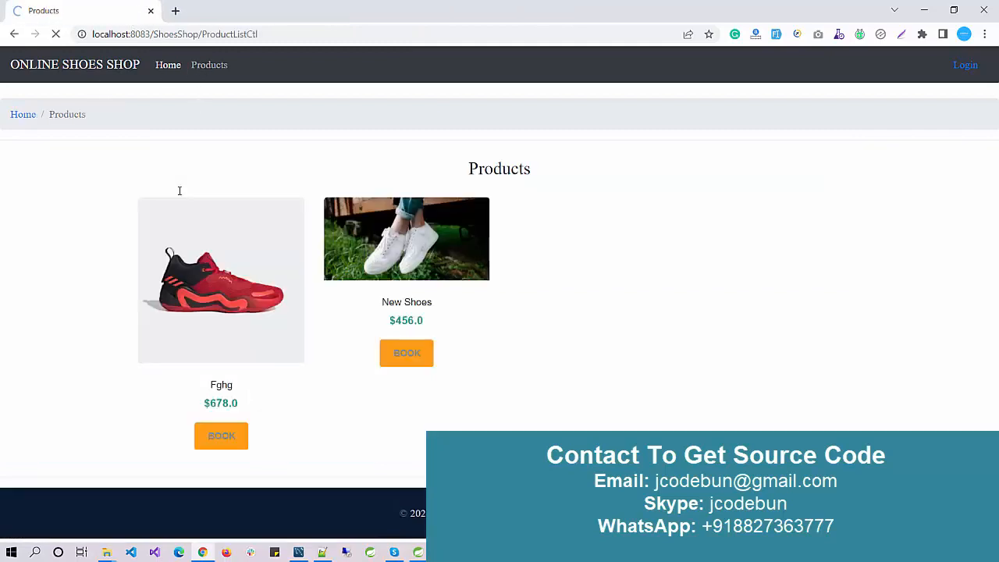
pyautogui.moveTo(401, 288)
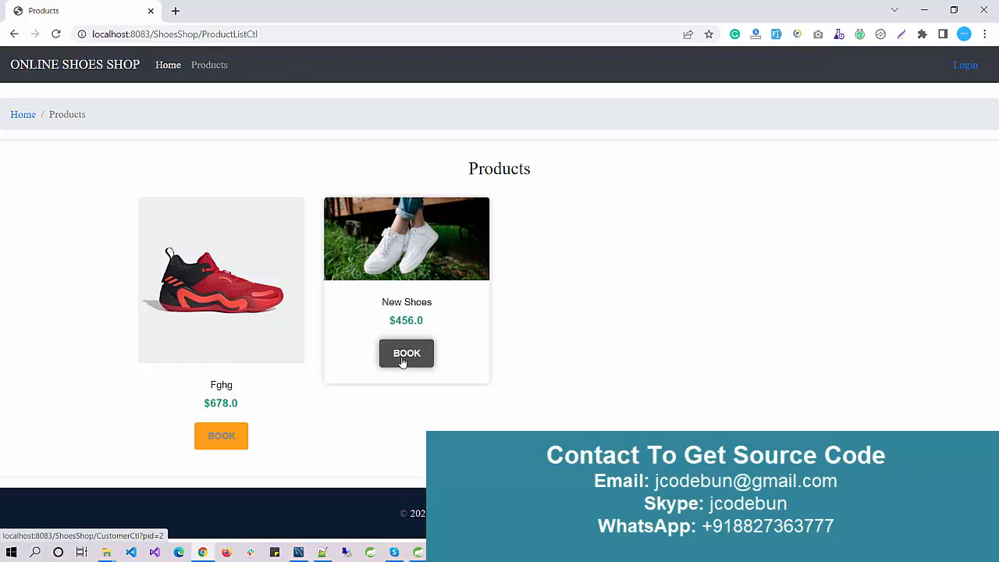
pyautogui.click(406, 353)
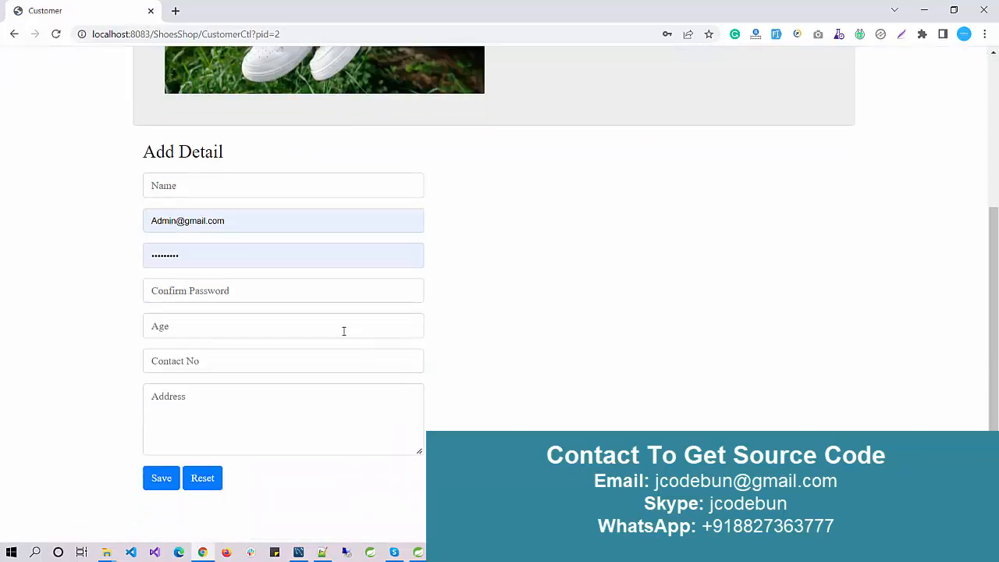
pyautogui.click(283, 184)
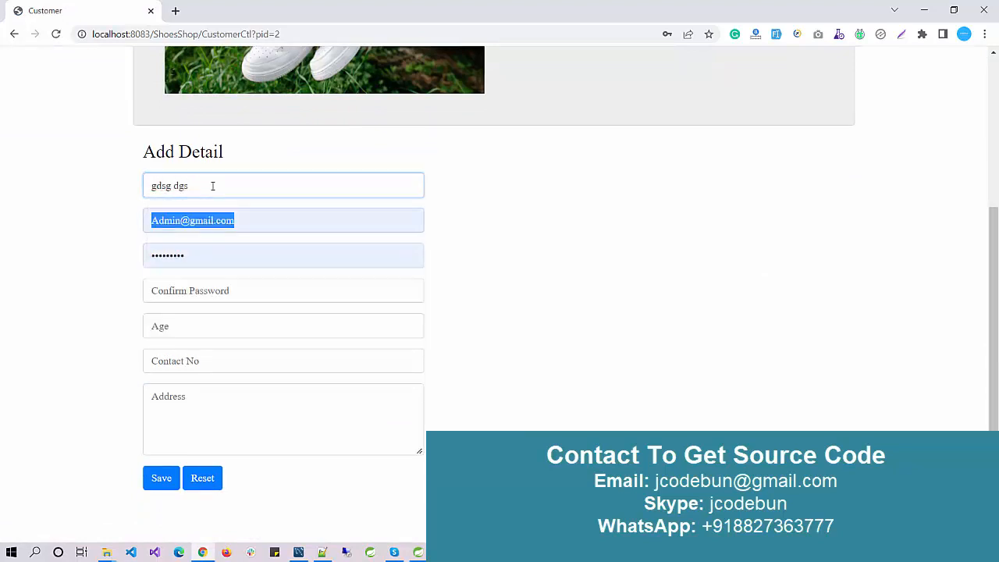
pyautogui.write('Demo@gmail')
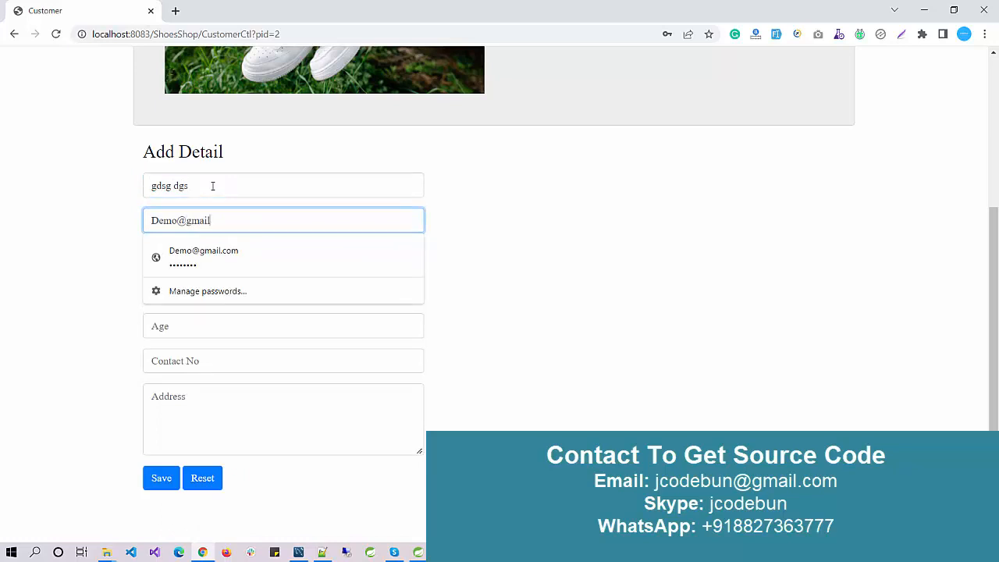
pyautogui.click(203, 256)
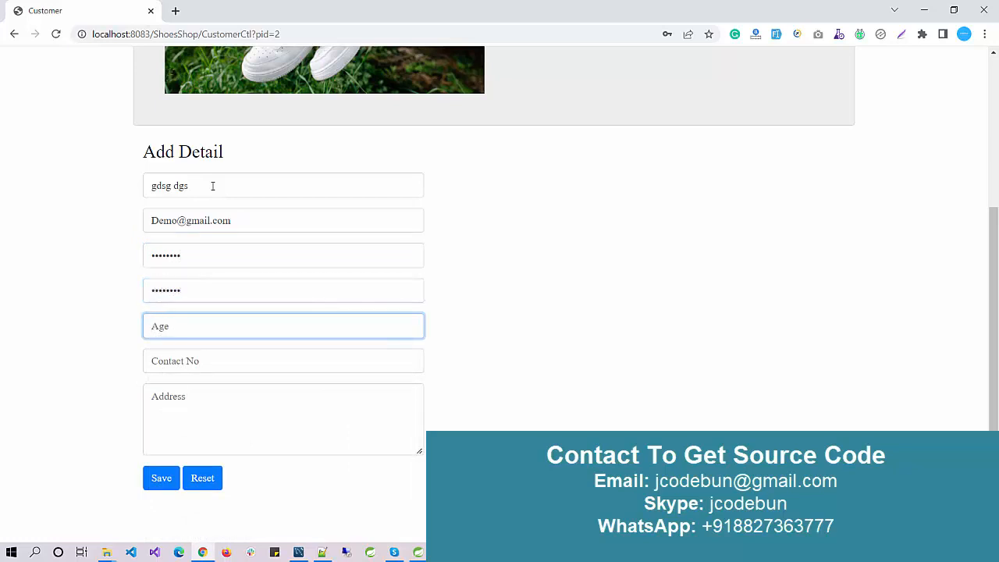
pyautogui.write('25')
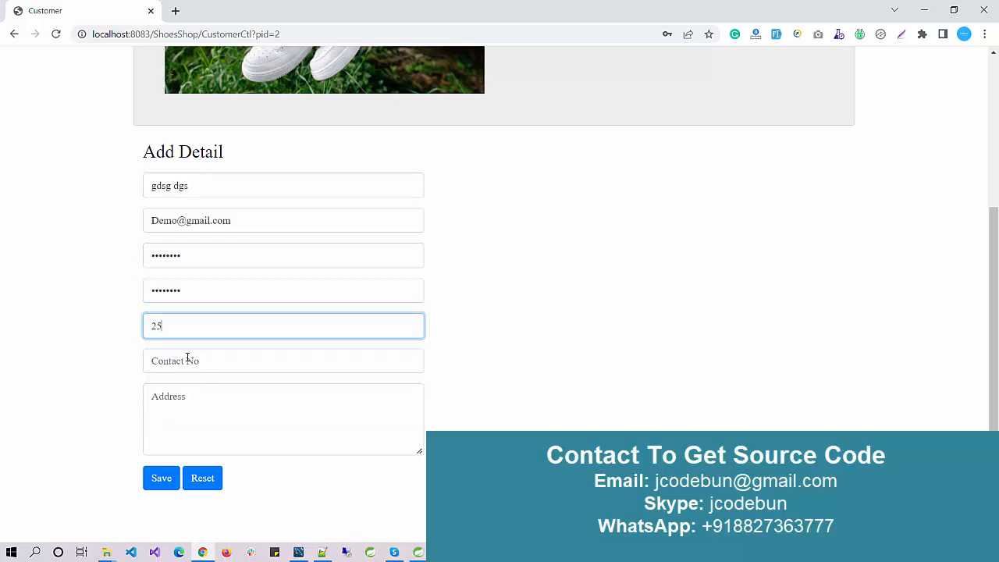
pyautogui.write('sdsad')
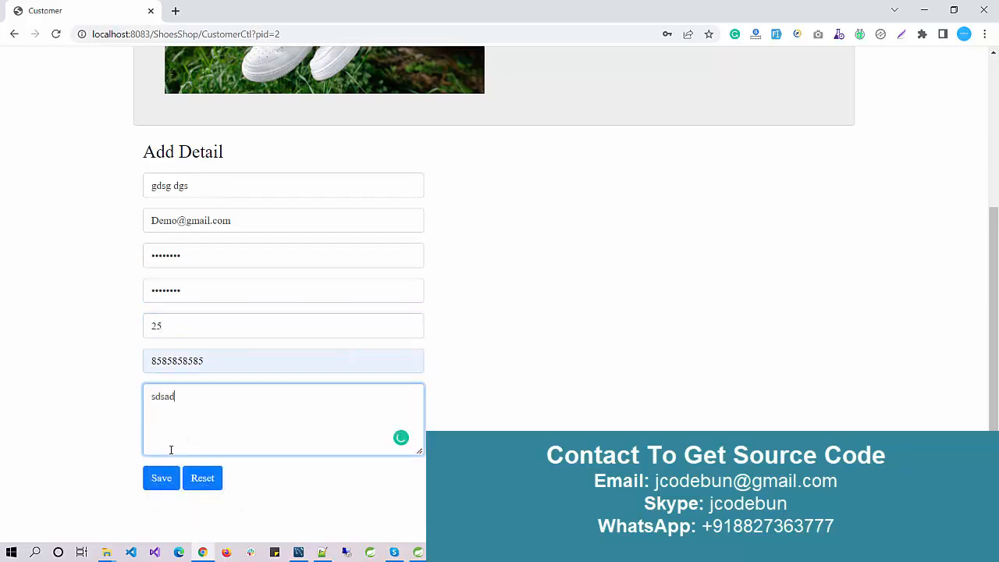
pyautogui.click(160, 478)
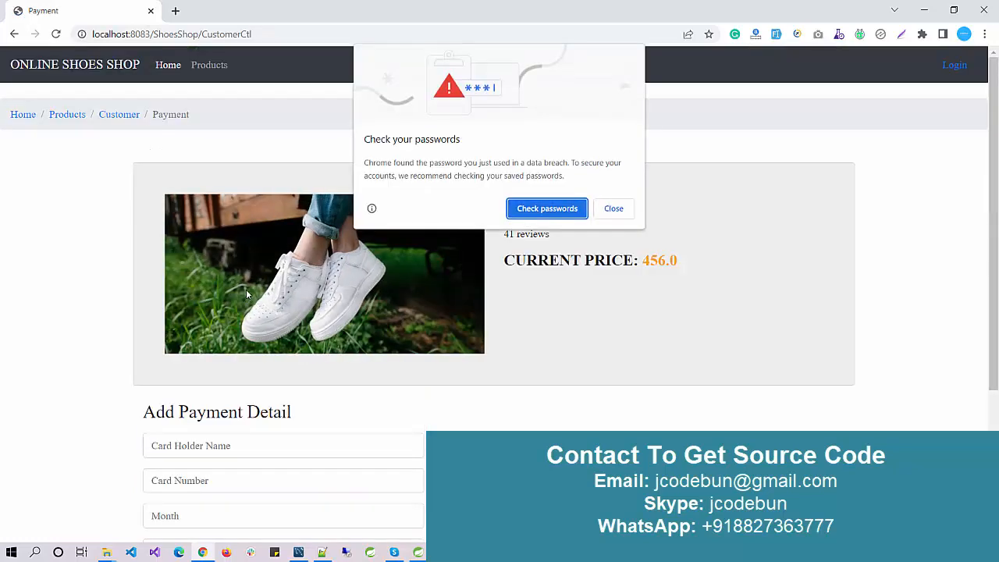
# Pay with card holder fdgd and expiry month 12, getting Payment Done Successfully.
pyautogui.click(614, 209)
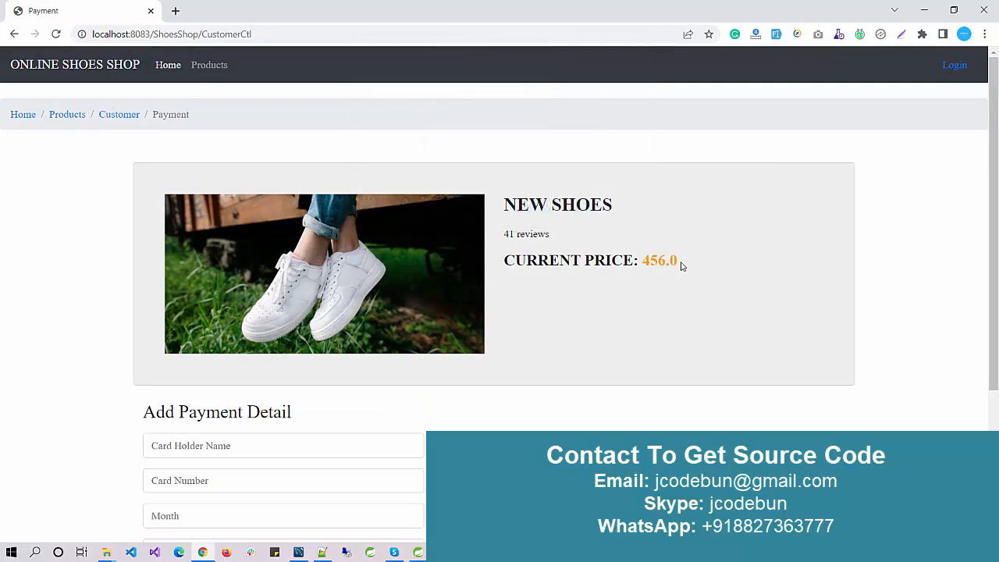
pyautogui.scroll(-3)
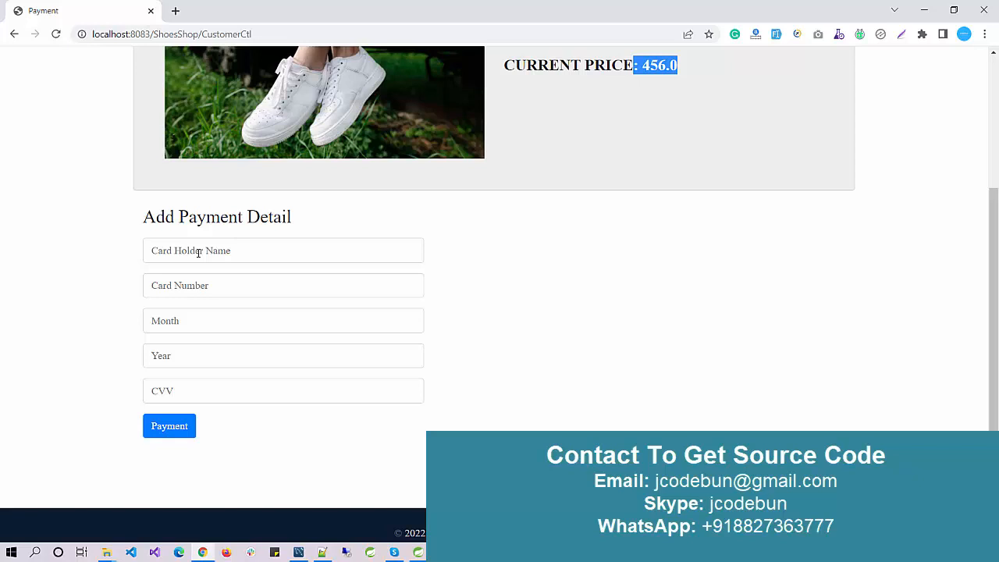
pyautogui.write('fdgd')
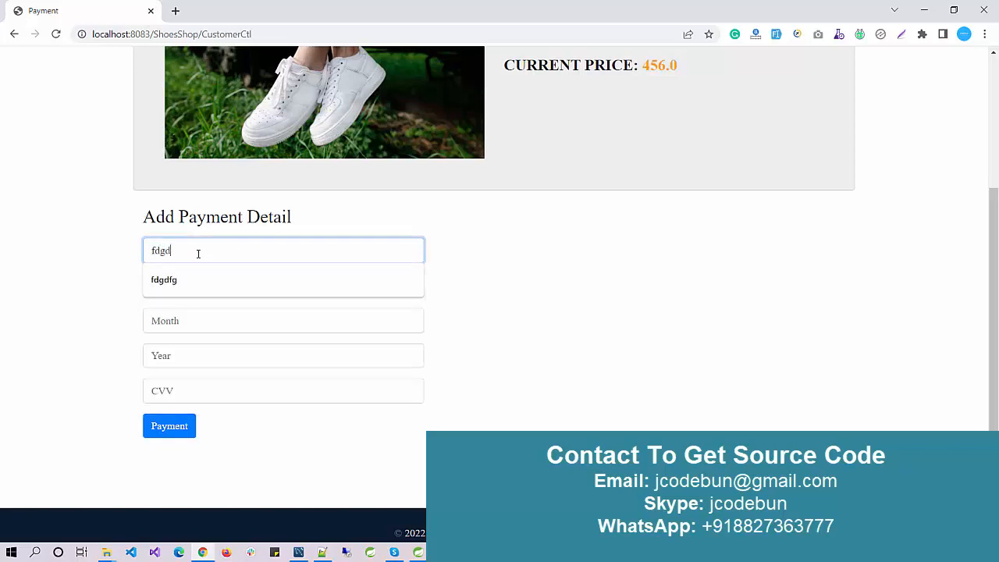
pyautogui.click(283, 320)
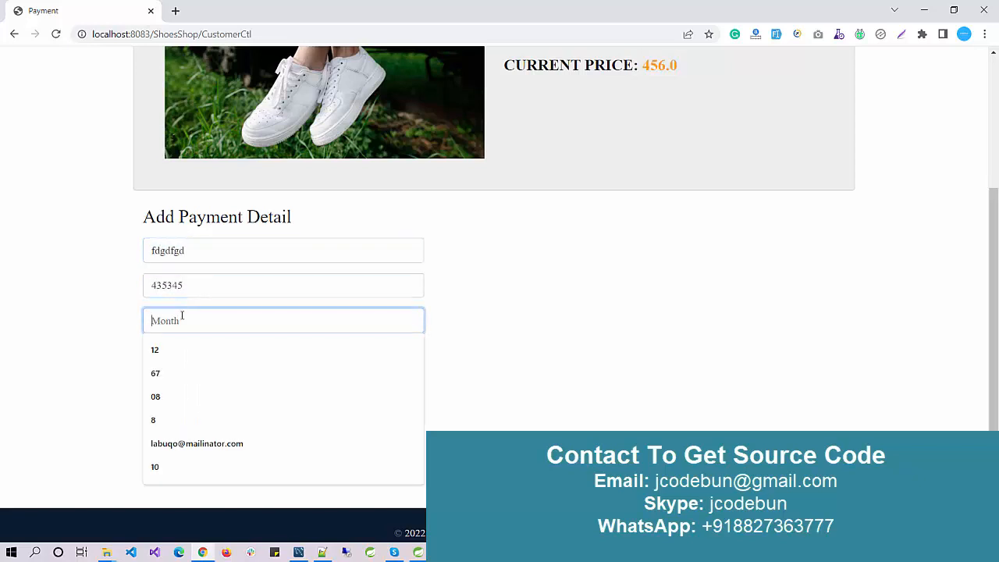
pyautogui.click(155, 350)
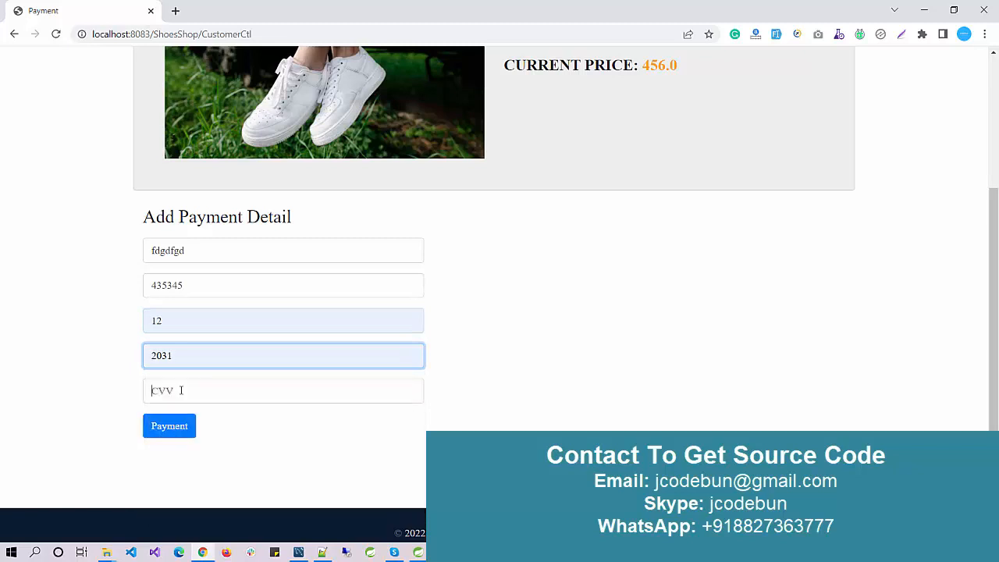
pyautogui.click(169, 425)
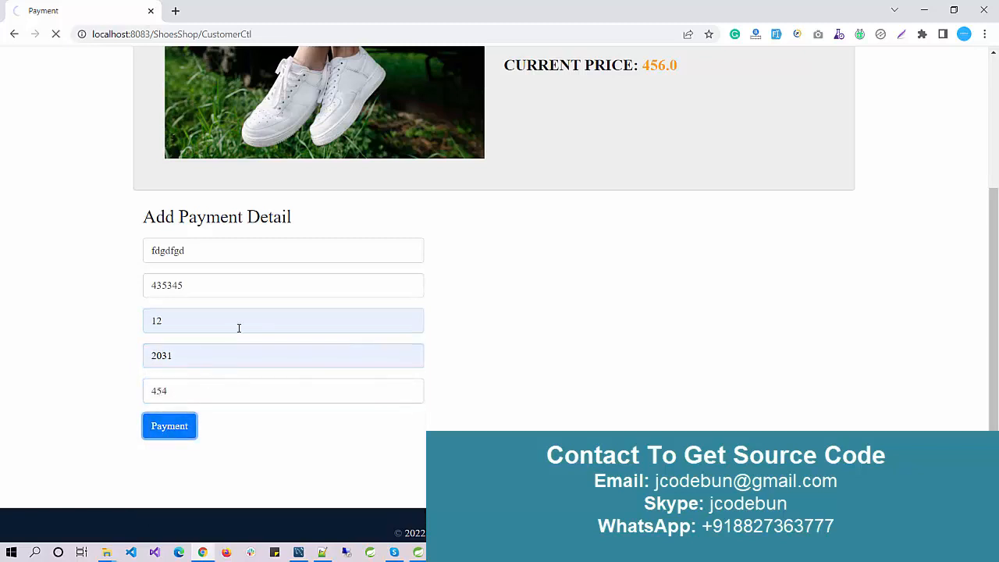
pyautogui.click(169, 425)
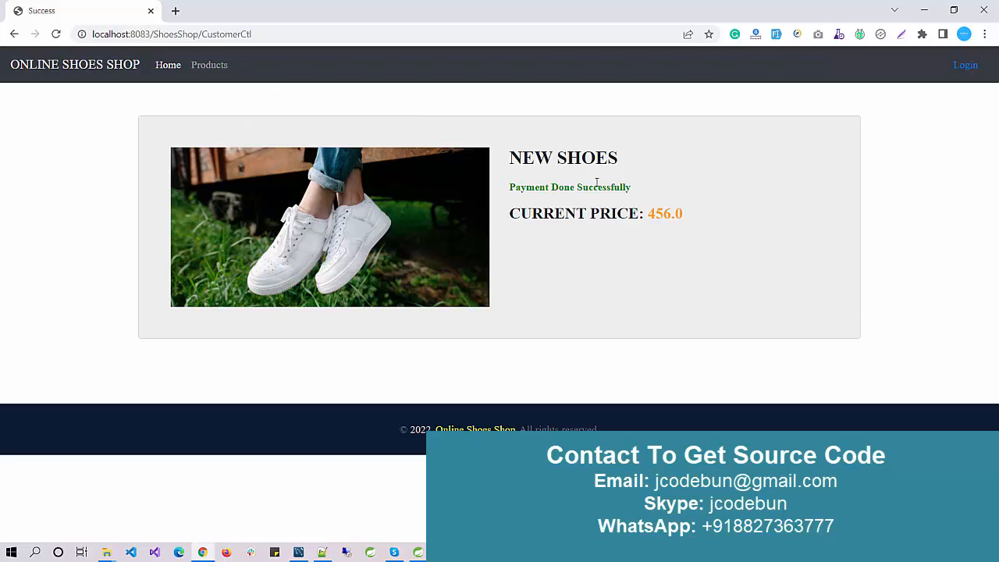
pyautogui.moveTo(412, 268)
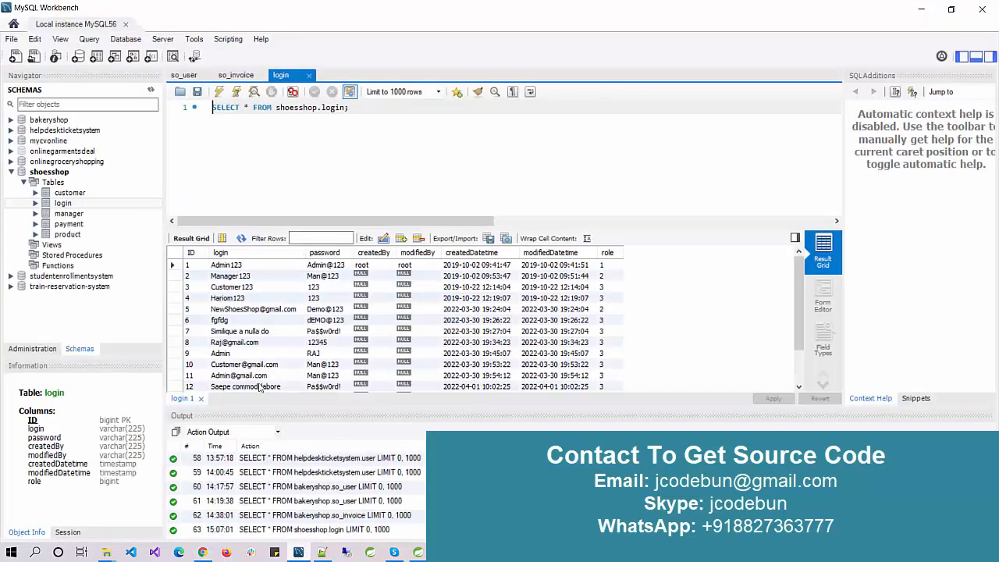
pyautogui.scroll(-3)
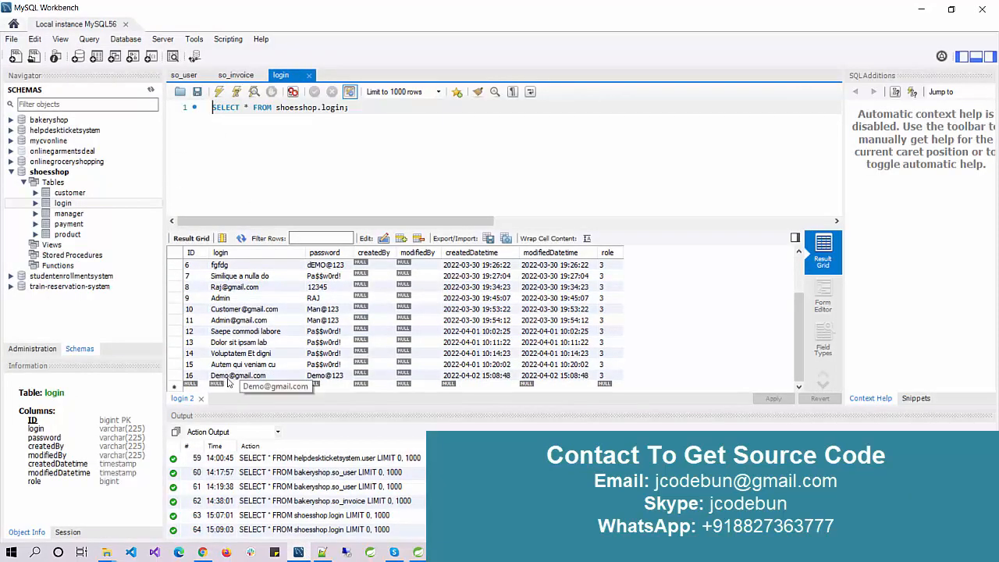
pyautogui.click(237, 374)
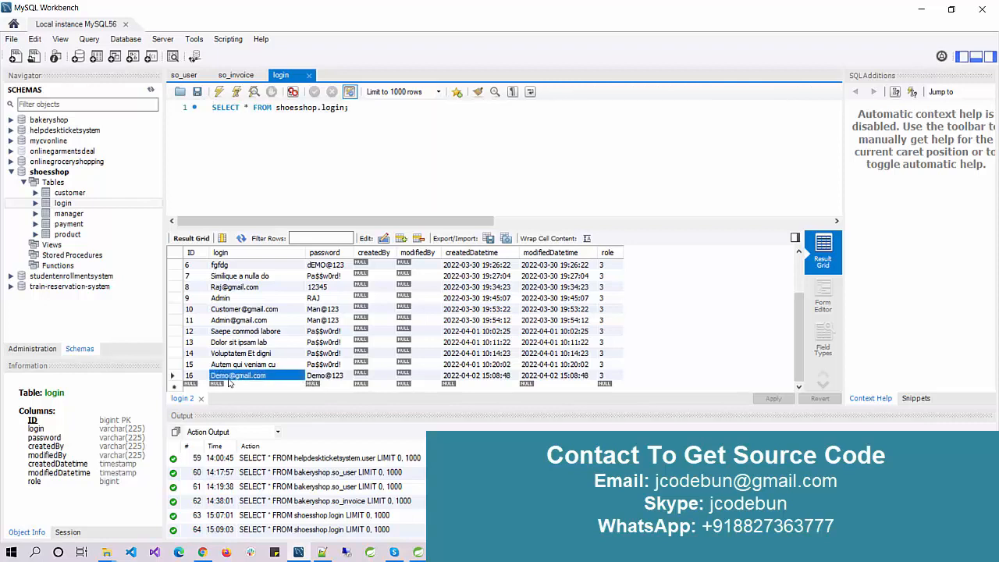
pyautogui.click(237, 374)
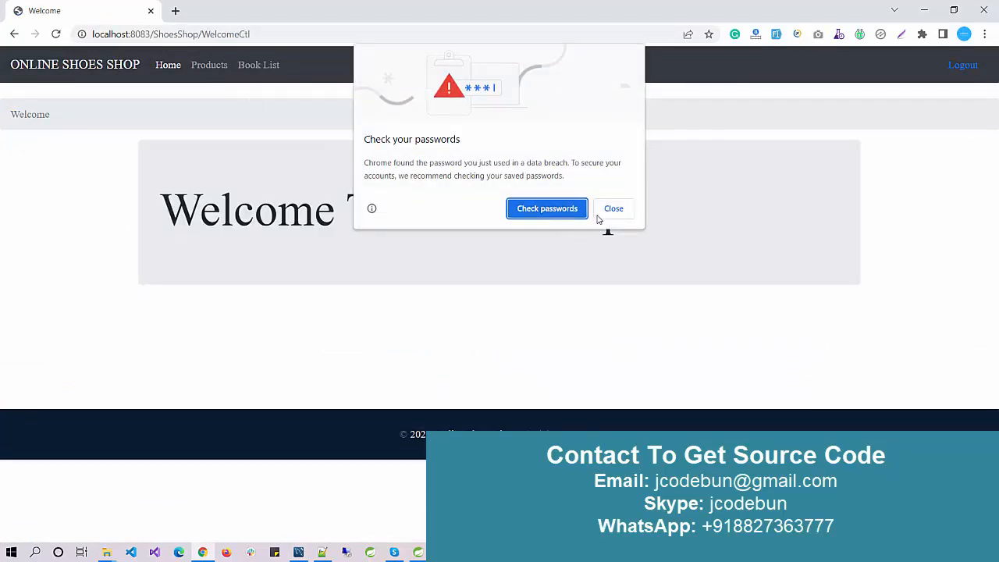
# Dismiss Chrome's password-breach warning over the Welcome page.
pyautogui.click(209, 66)
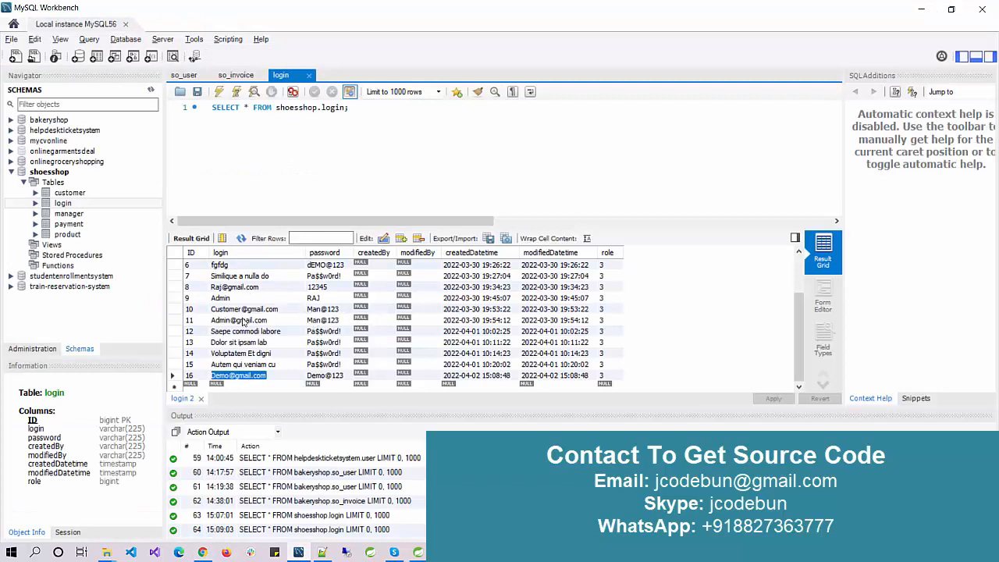
# Scroll the login grid to the top and look up the Admin123 account.
pyautogui.scroll(3)
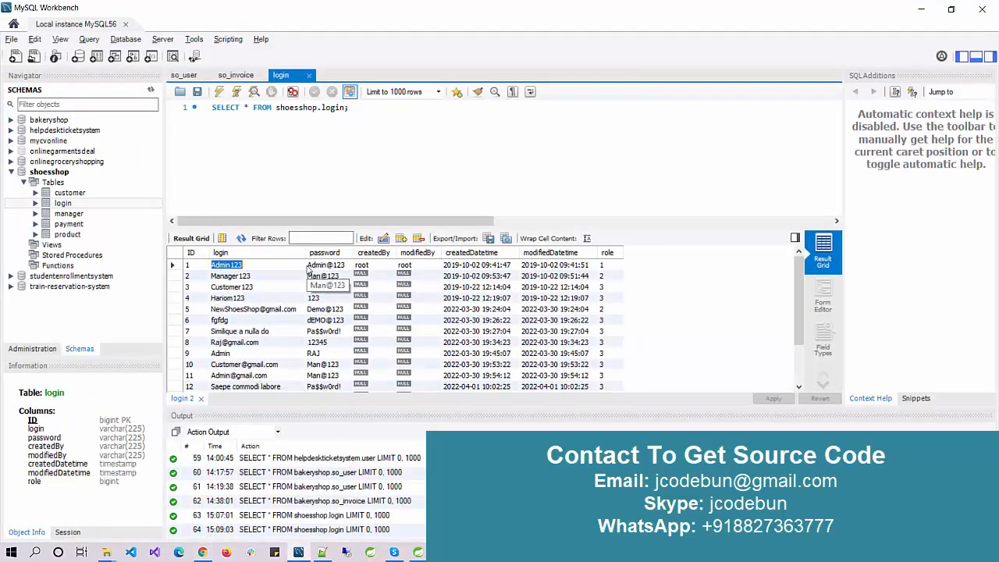
pyautogui.click(325, 265)
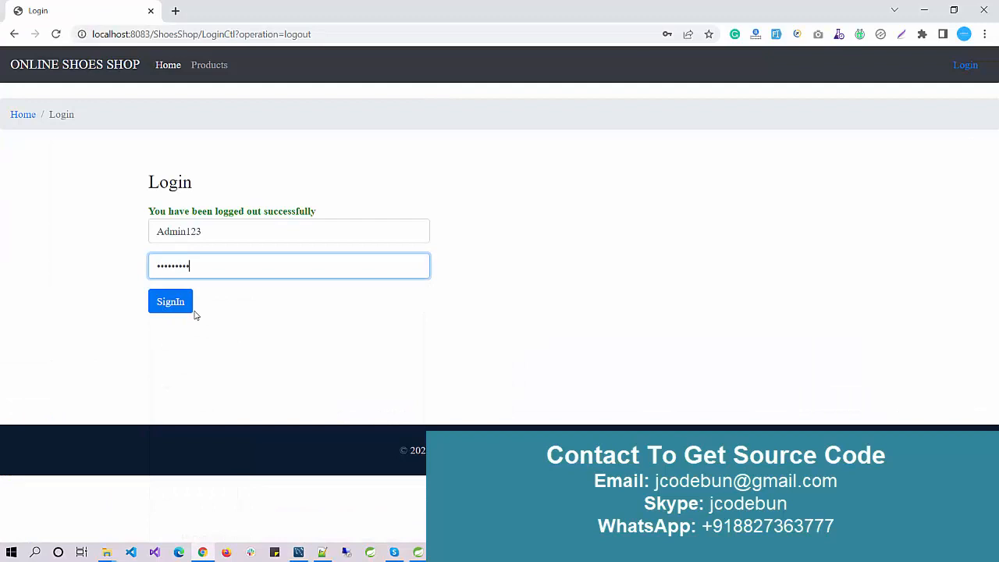
# Sign in as Admin123 and bring up the Add Manager form from the navbar.
pyautogui.click(170, 301)
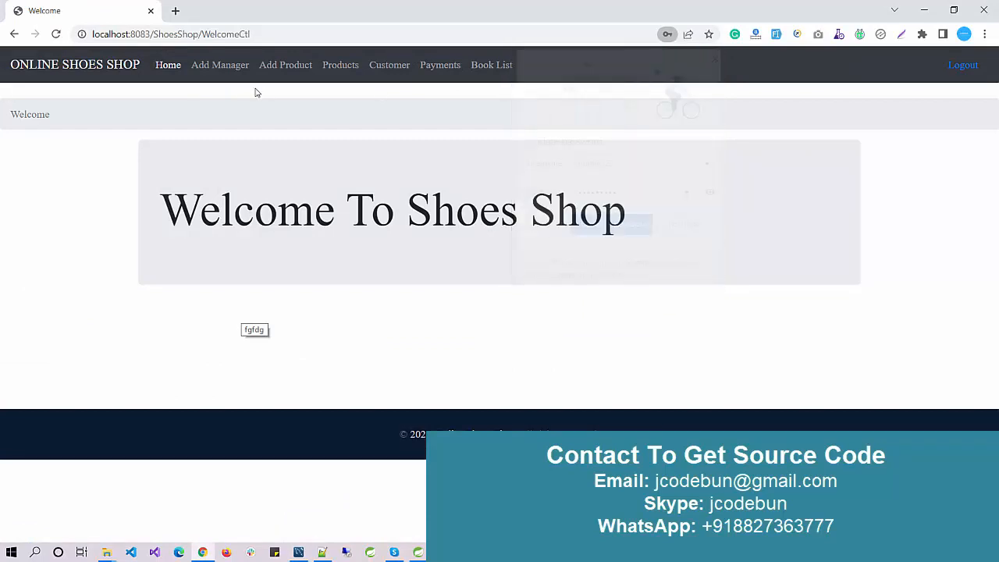
pyautogui.click(220, 66)
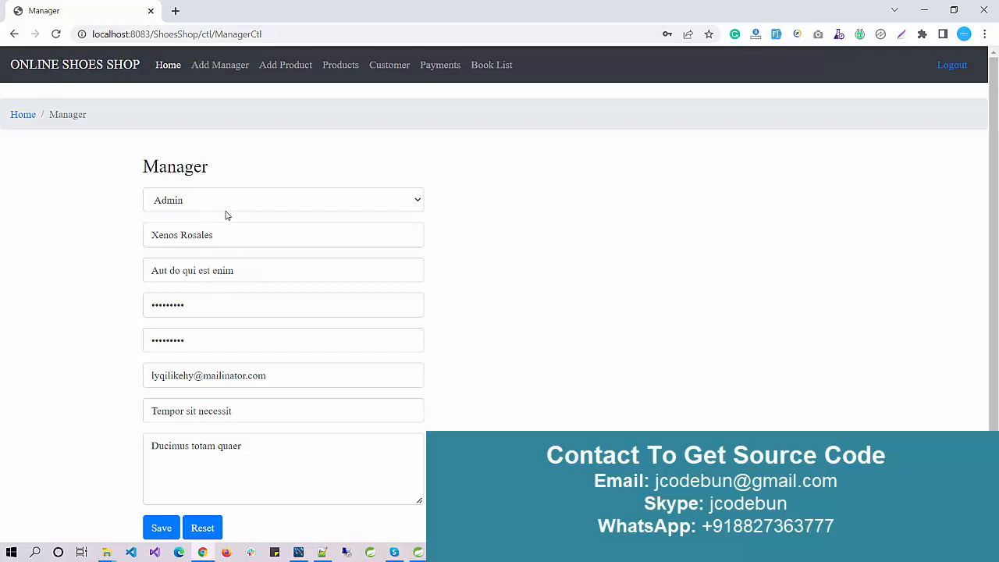
# Save the new account with the Manager role and a contact number starting 858, then move to Add Product.
pyautogui.click(284, 200)
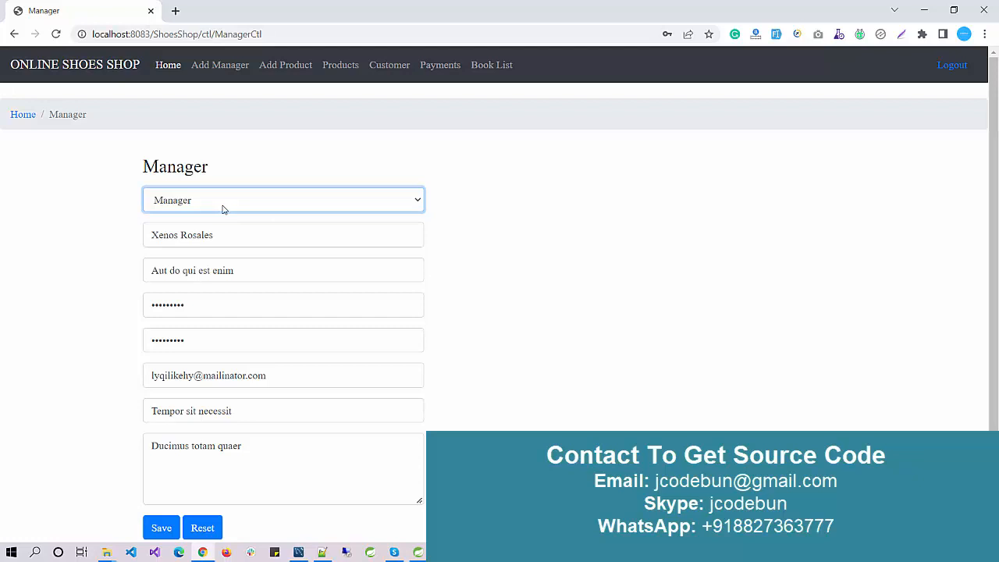
pyautogui.moveTo(225, 206)
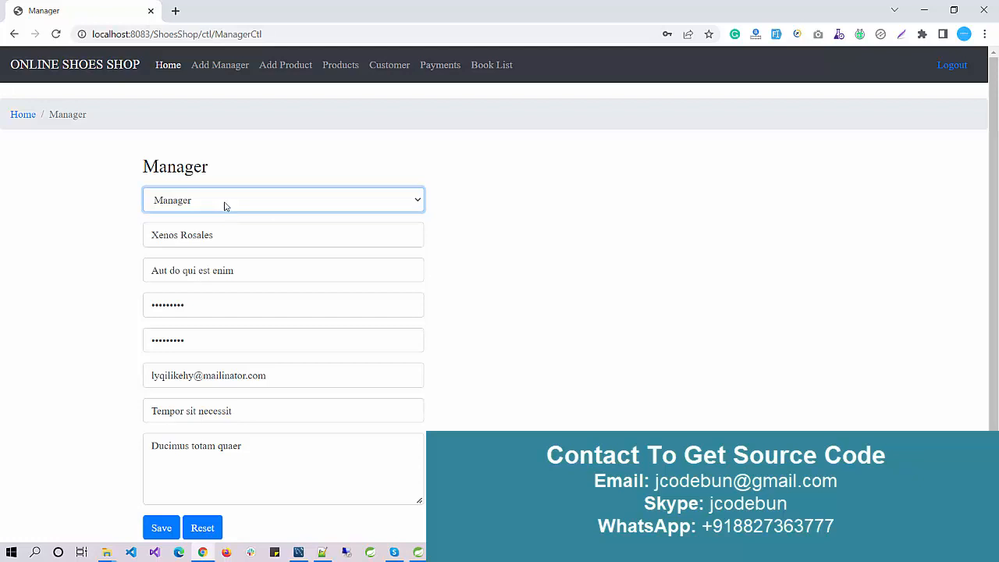
pyautogui.click(161, 528)
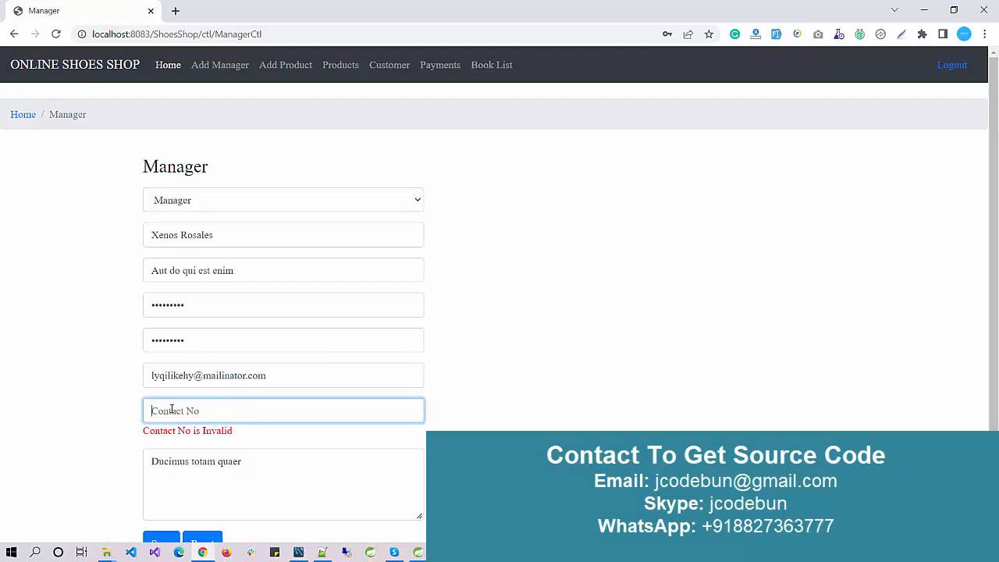
pyautogui.write('858')
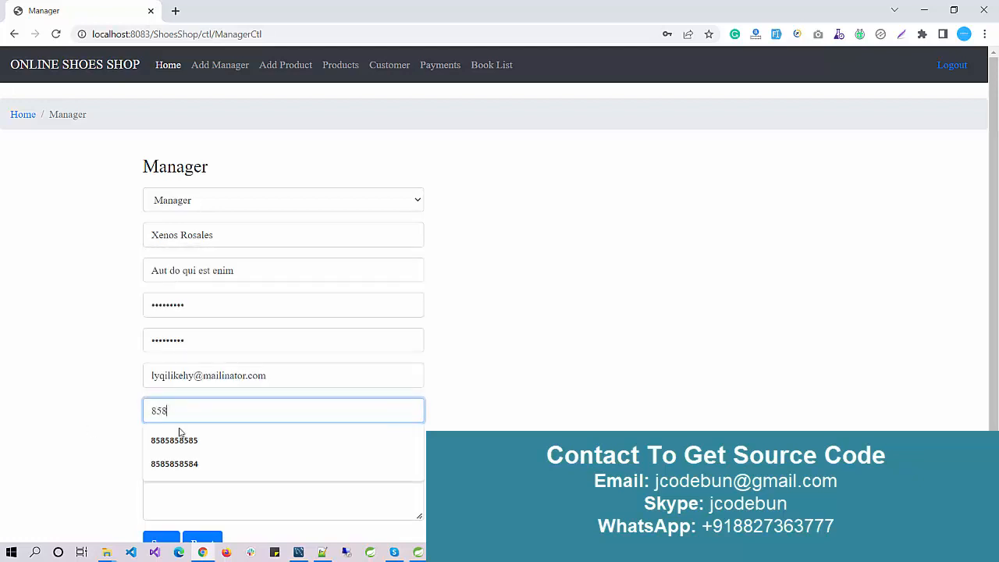
pyautogui.click(161, 539)
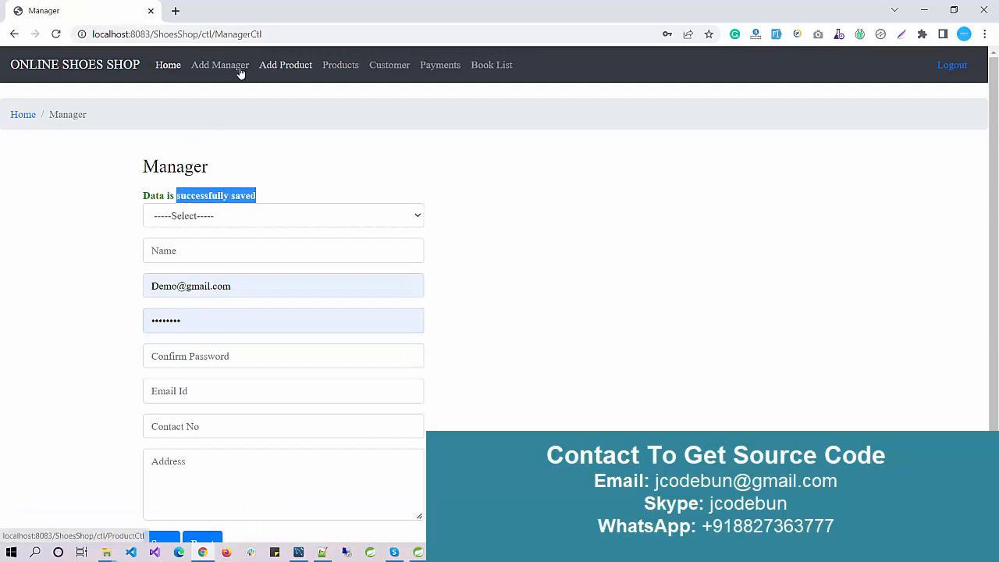
pyautogui.click(284, 65)
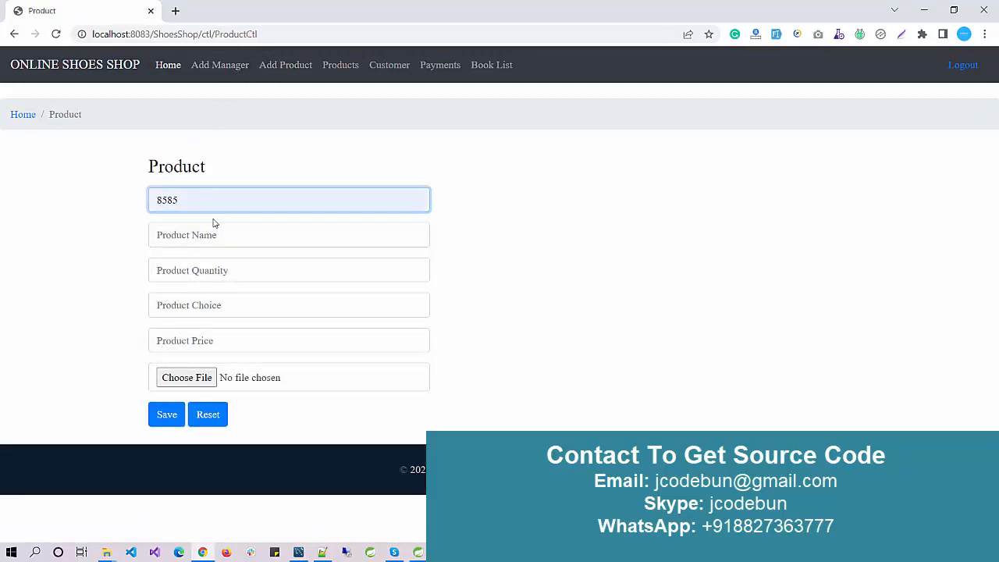
# Save product 'fgdfg' (description 'gfdg', price 4545) with an image and view it in Products.
pyautogui.write('fgdfg')
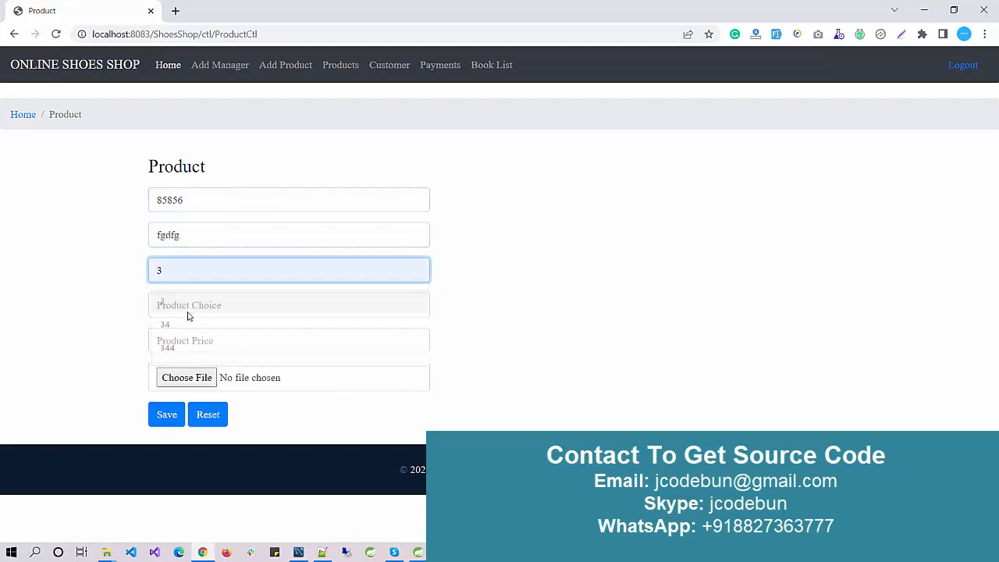
pyautogui.write('gfdg')
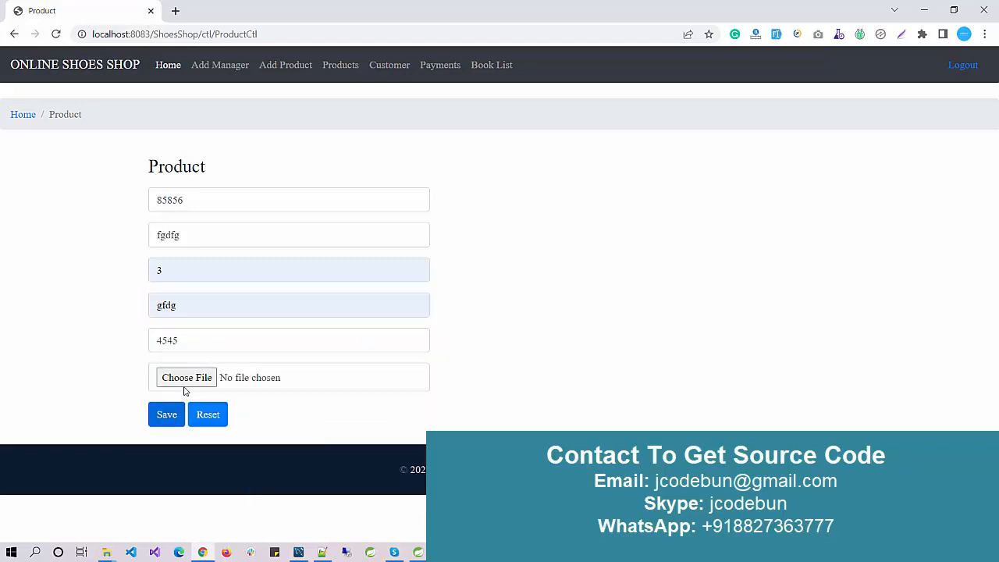
pyautogui.click(187, 376)
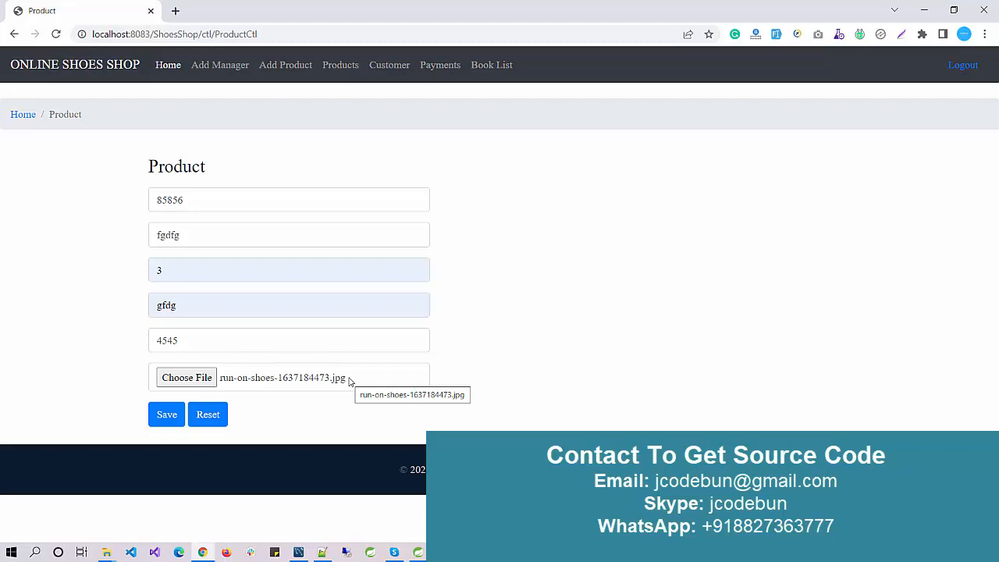
pyautogui.moveTo(314, 389)
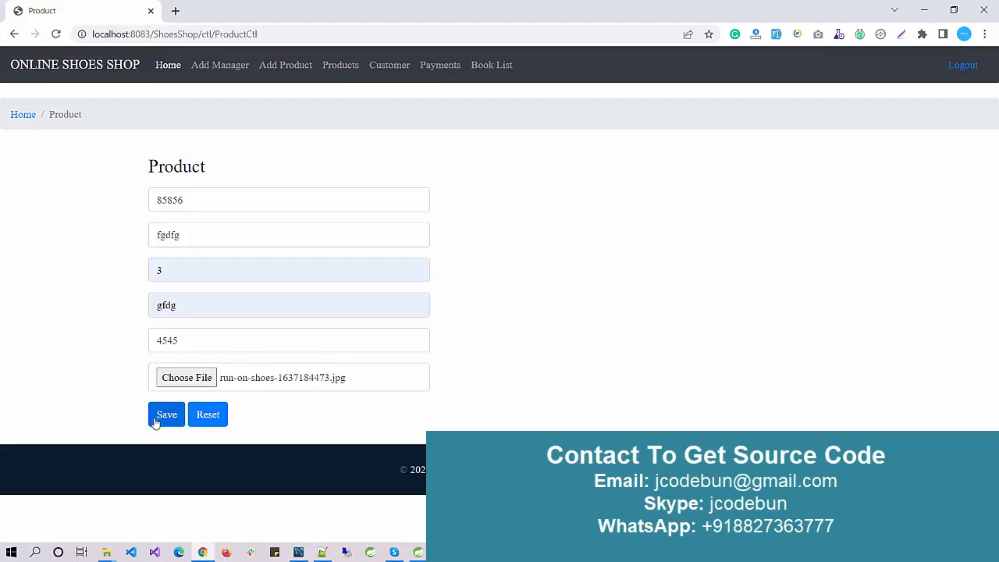
pyautogui.click(165, 415)
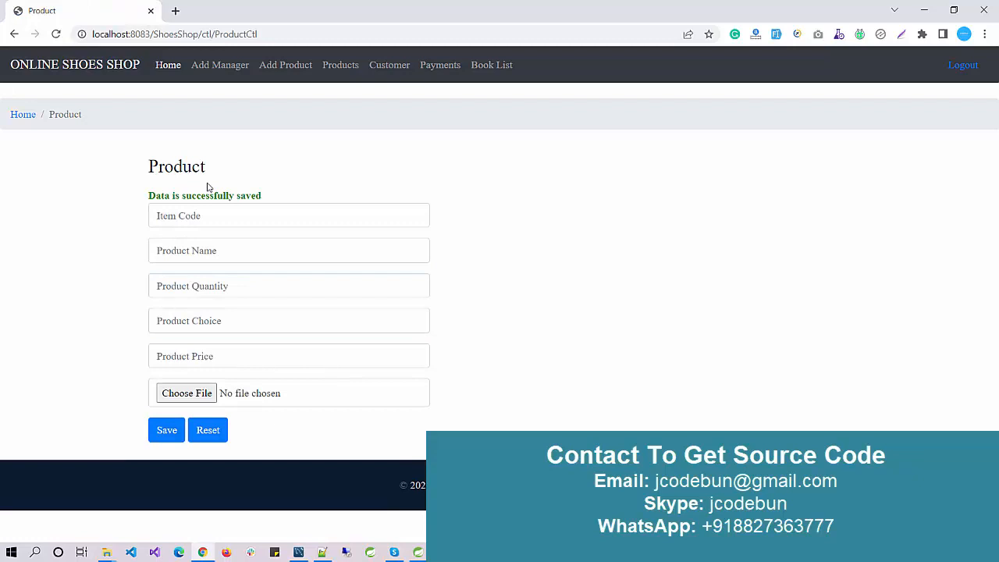
pyautogui.click(340, 66)
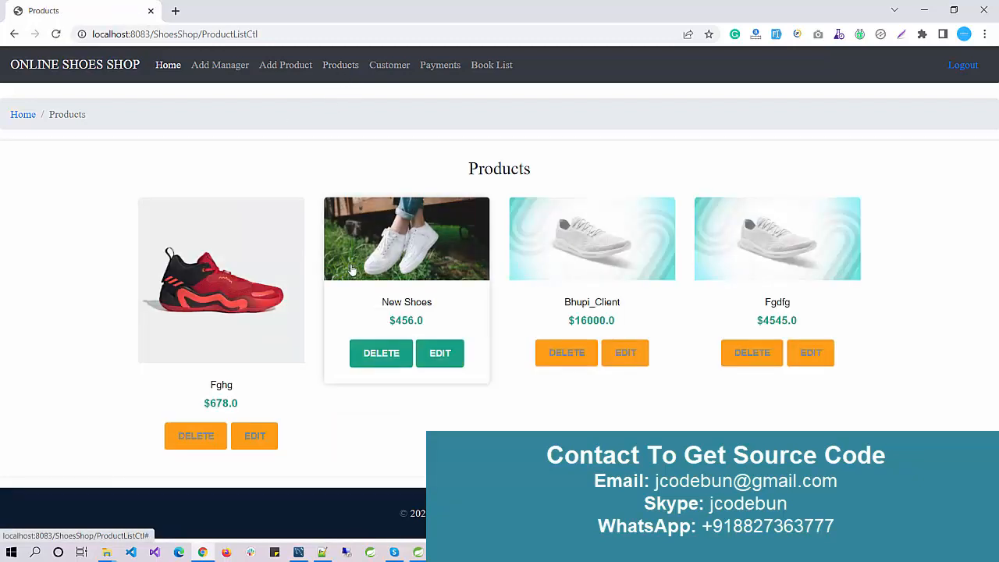
pyautogui.moveTo(617, 237)
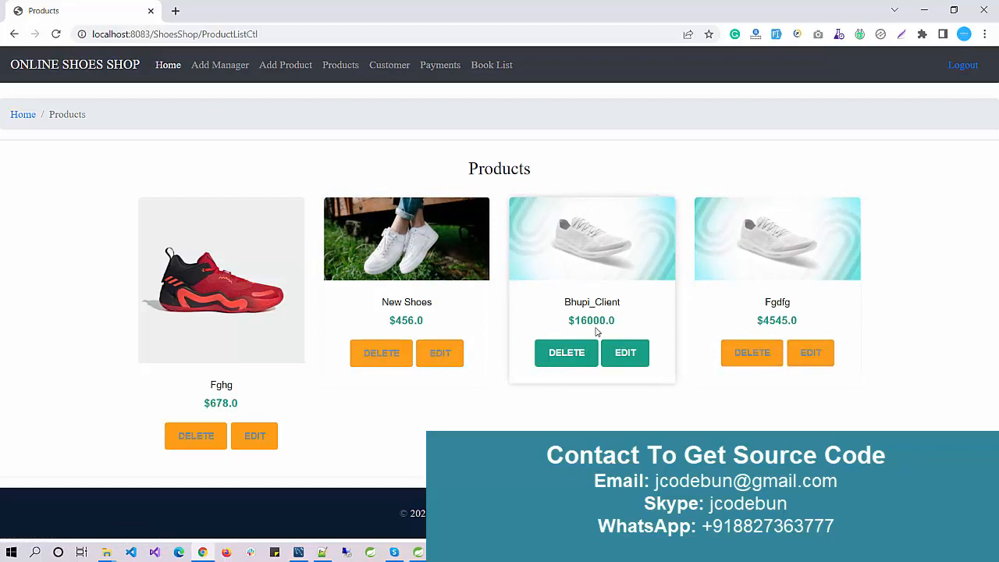
pyautogui.moveTo(696, 328)
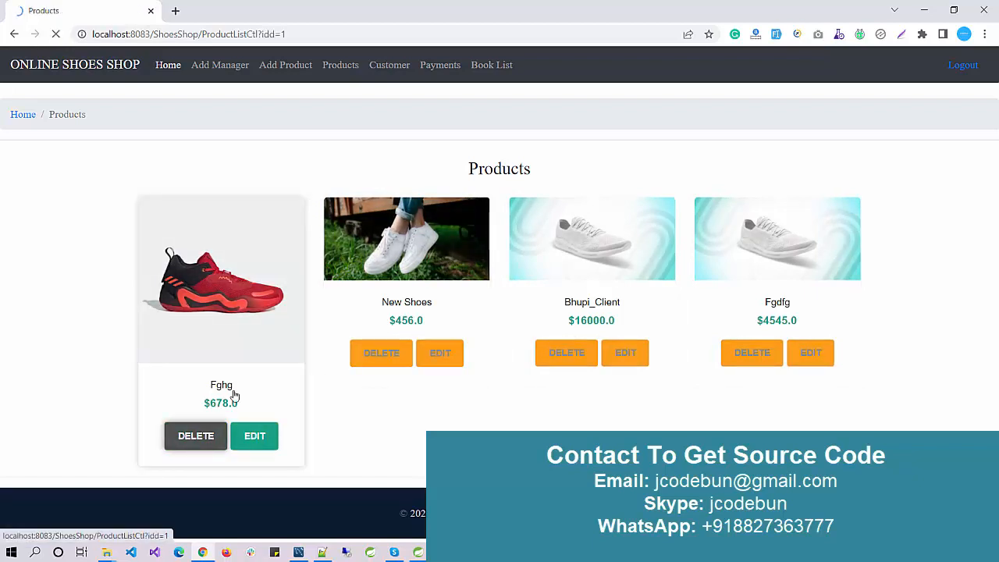
# Edit the Fgdfg product and choose run-on-shoes-1637184475.jpg as its picture.
pyautogui.click(197, 436)
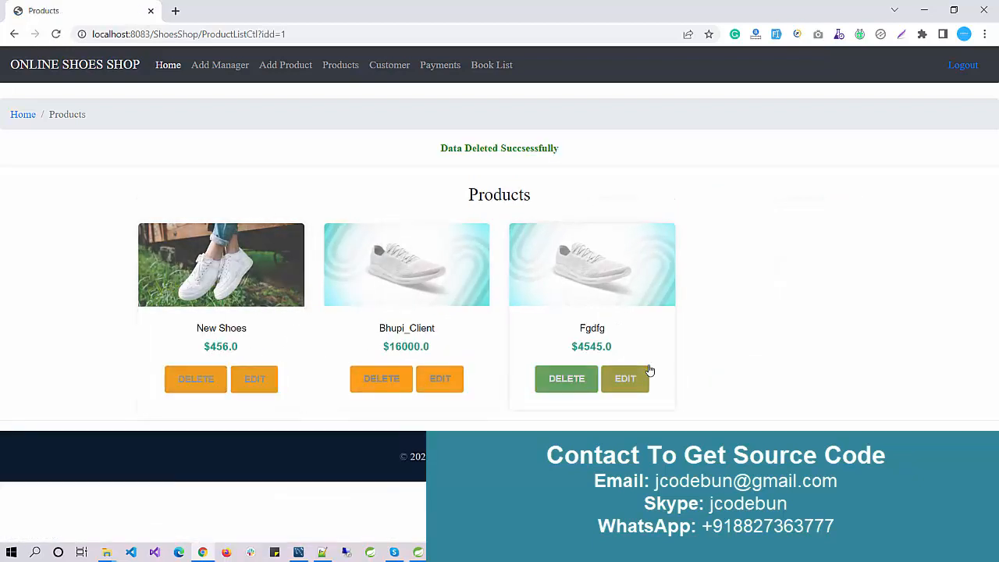
pyautogui.click(625, 380)
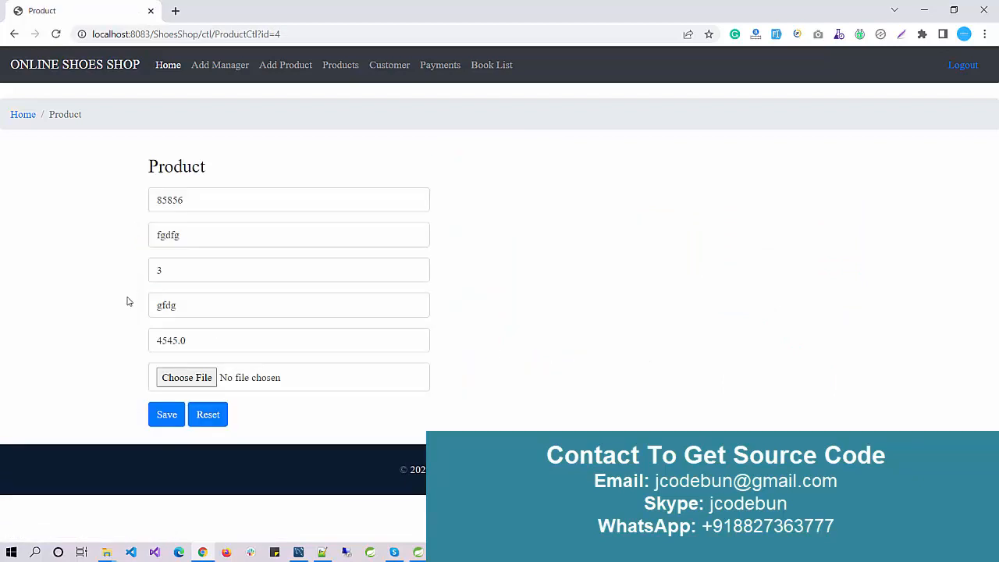
pyautogui.moveTo(177, 359)
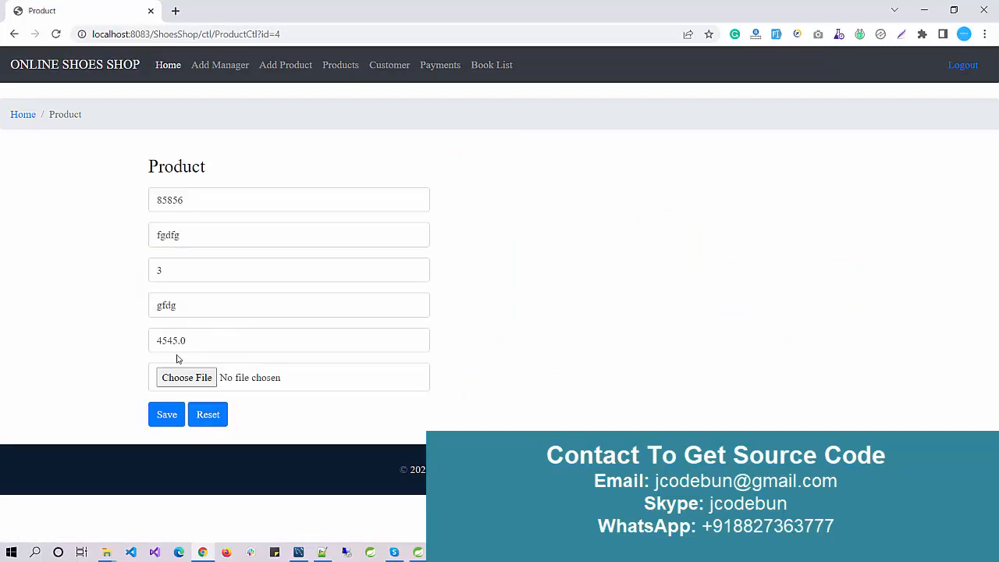
pyautogui.click(187, 377)
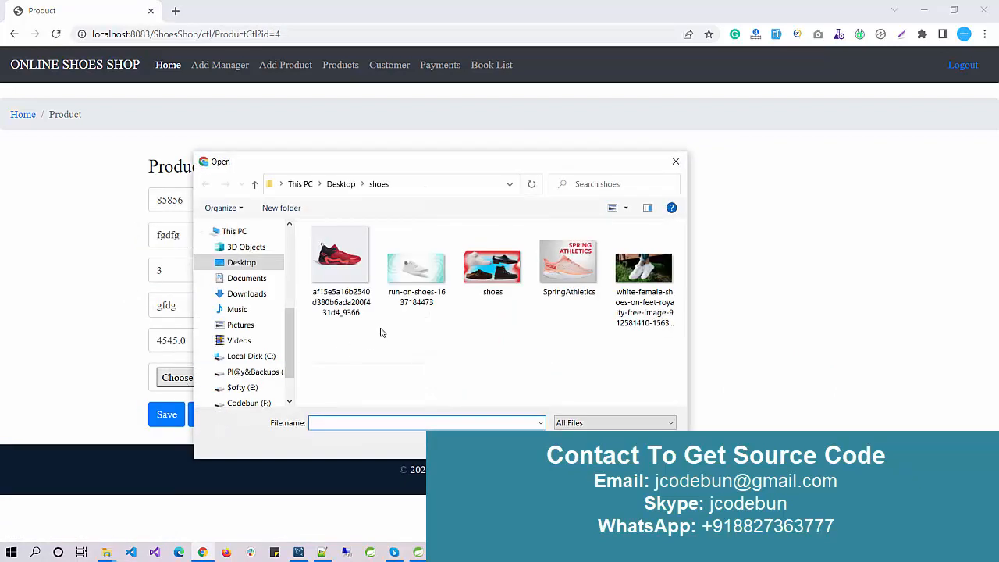
pyautogui.doubleClick(416, 257)
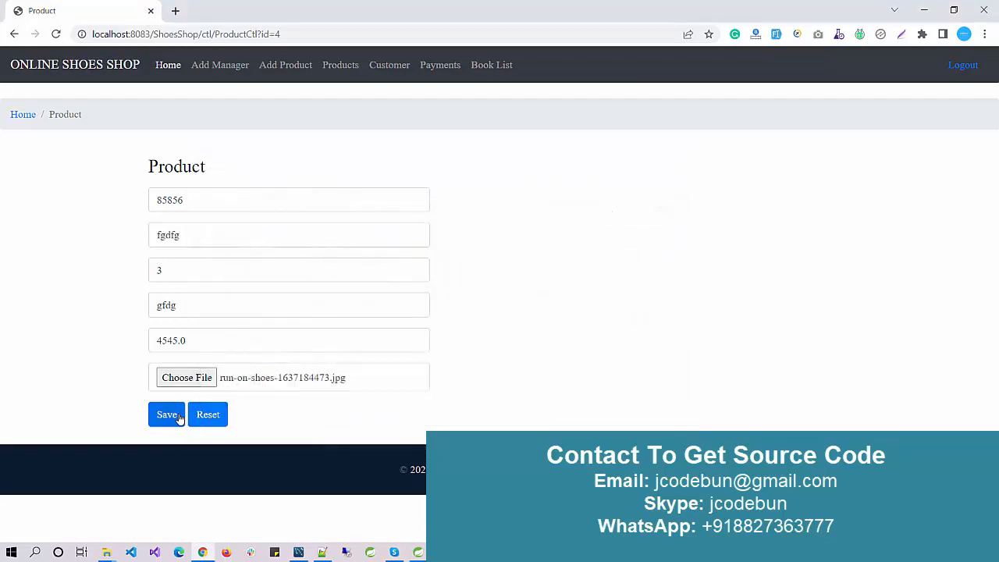
# Append 'fffffffffffff' to the product name, save it and check the Products list.
pyautogui.write('fffffffffffff')
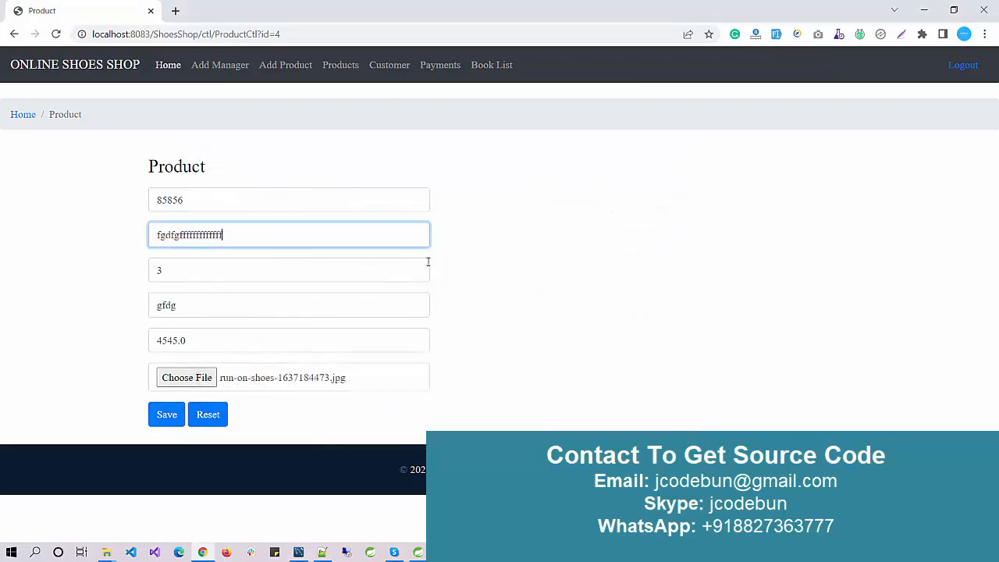
pyautogui.click(165, 415)
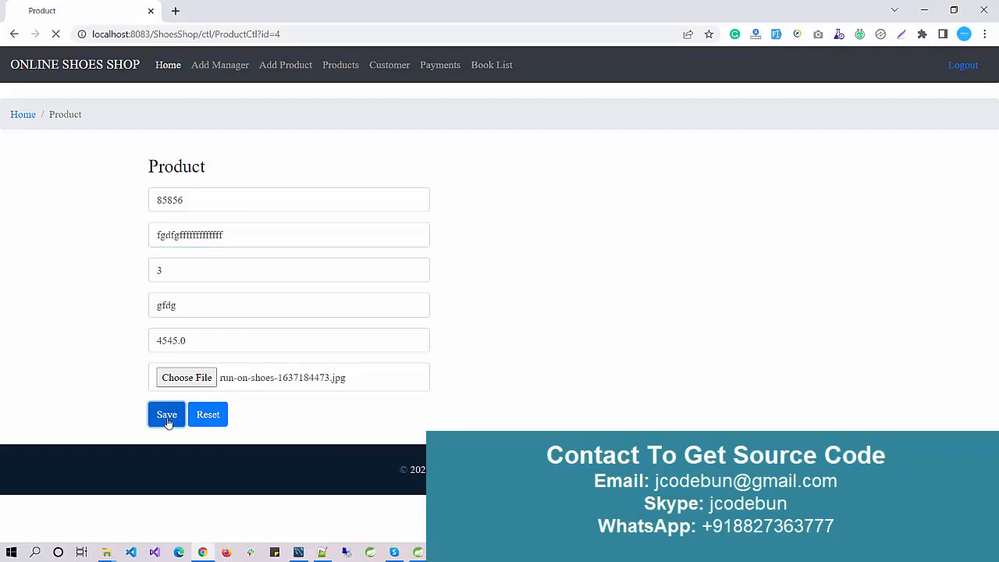
pyautogui.click(166, 416)
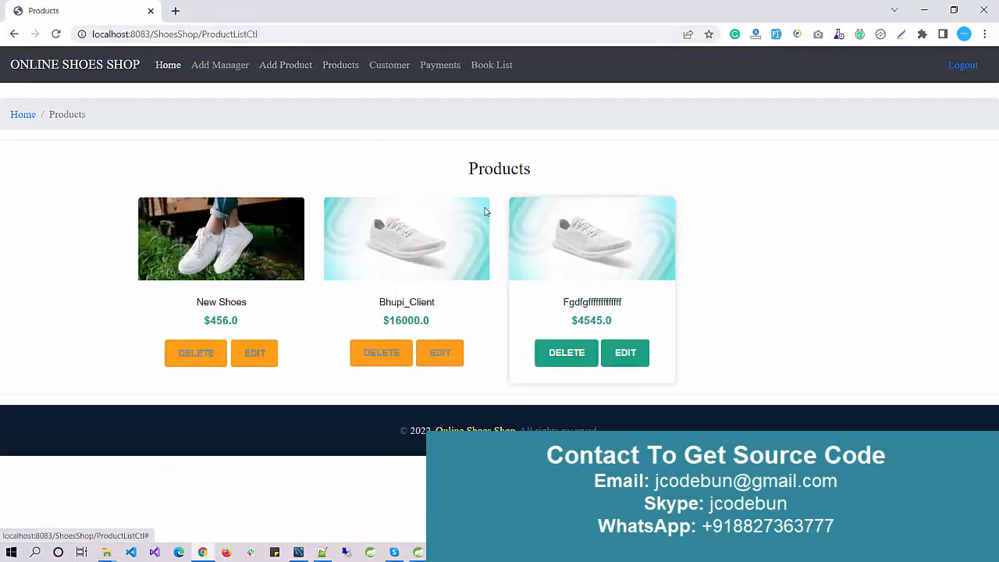
# Review the Customer, Payments and Book List pages, then log out of the admin account.
pyautogui.click(388, 66)
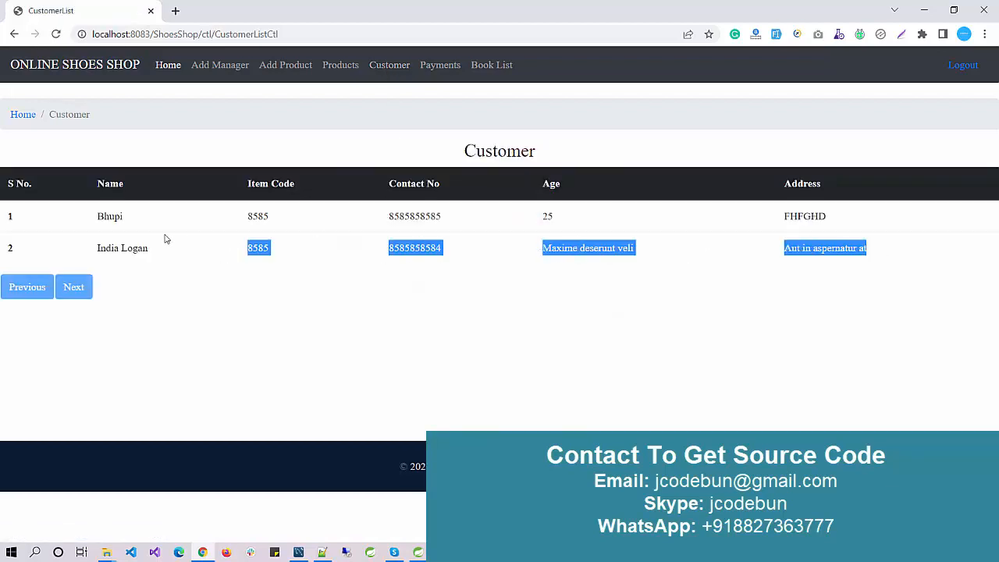
pyautogui.click(440, 66)
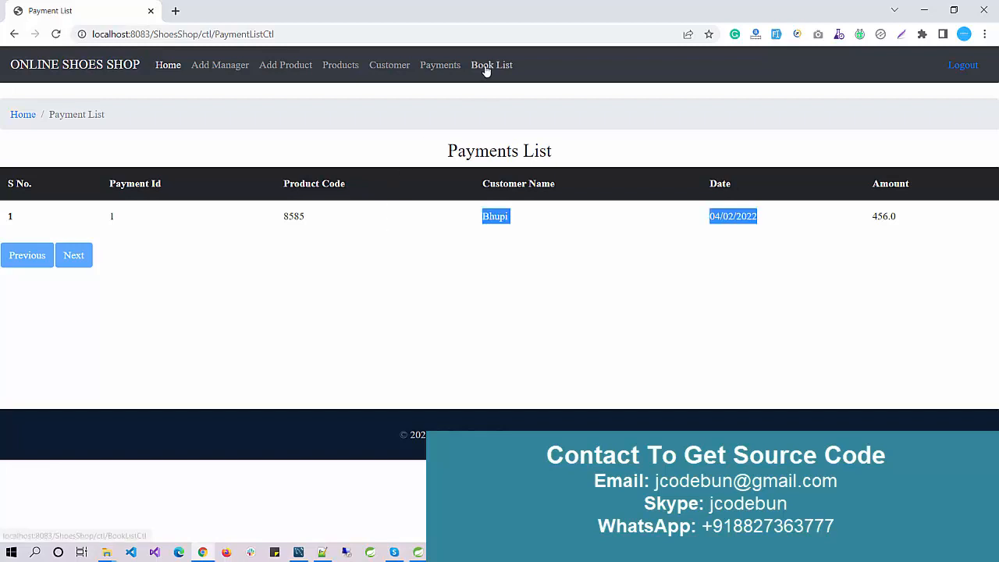
pyautogui.click(492, 65)
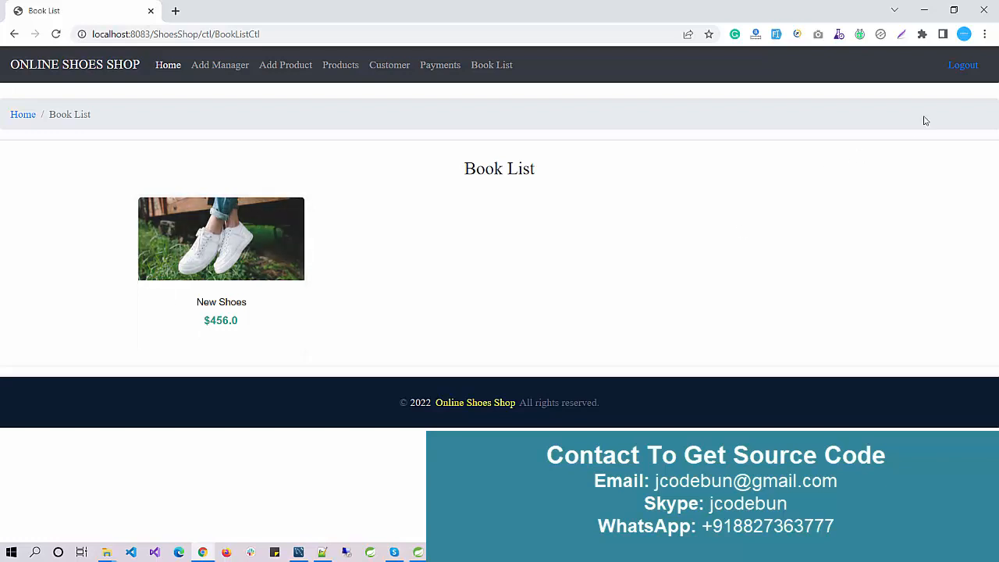
pyautogui.click(964, 66)
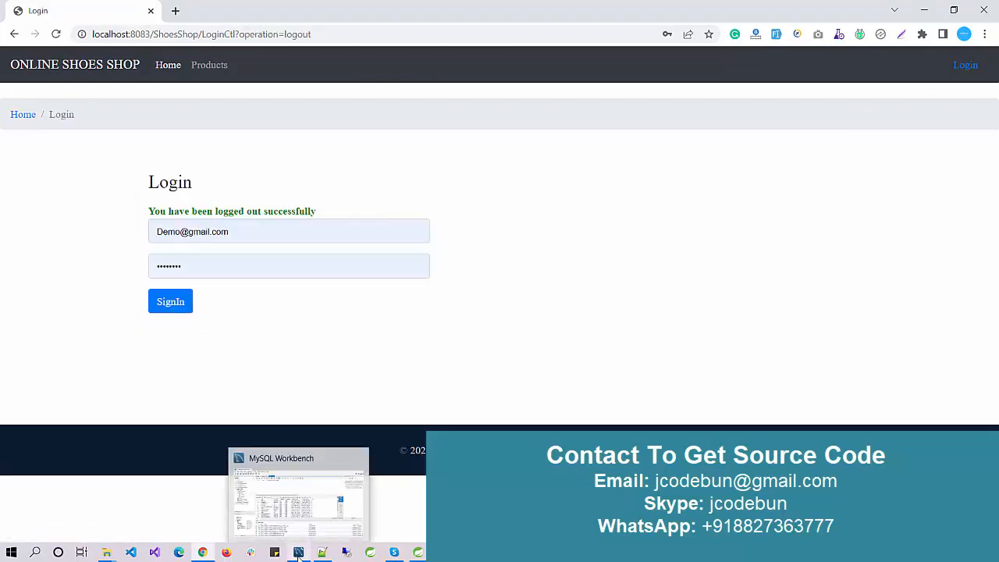
# Check the manager's password in MySQL Workbench's login table and sign in as manager.
pyautogui.click(298, 553)
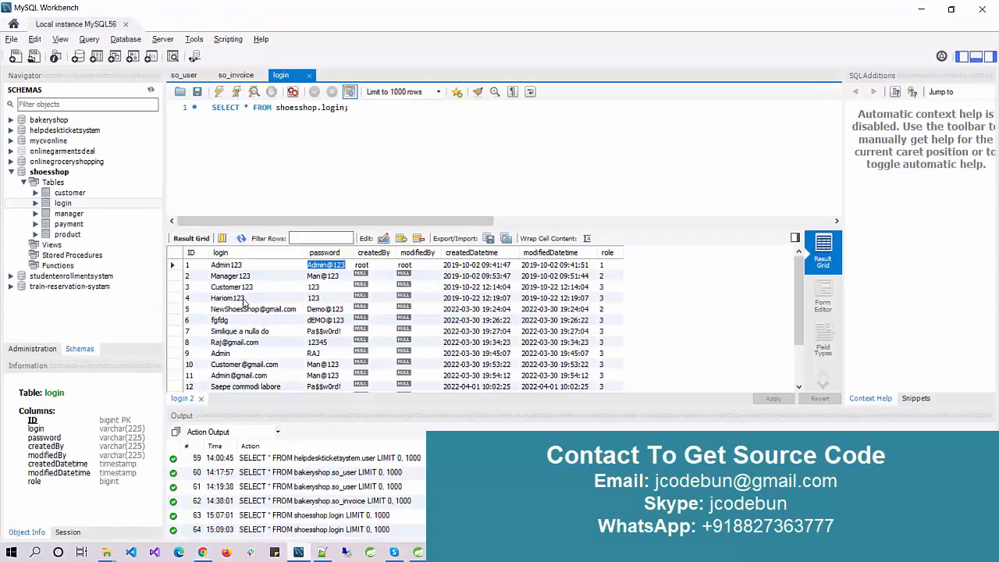
pyautogui.click(231, 275)
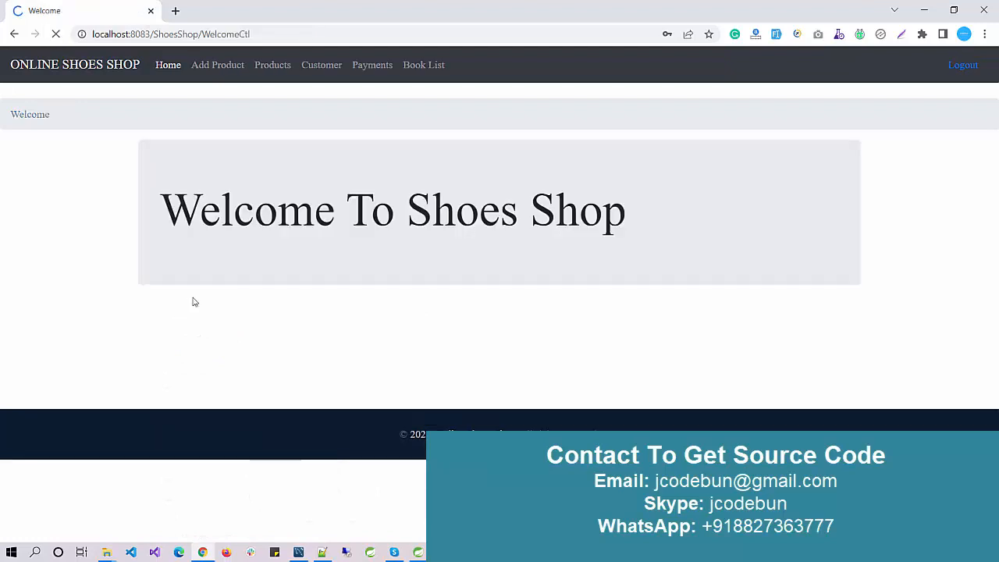
# As manager, review Add Product, Products, Payments and Book List, then log out.
pyautogui.click(219, 65)
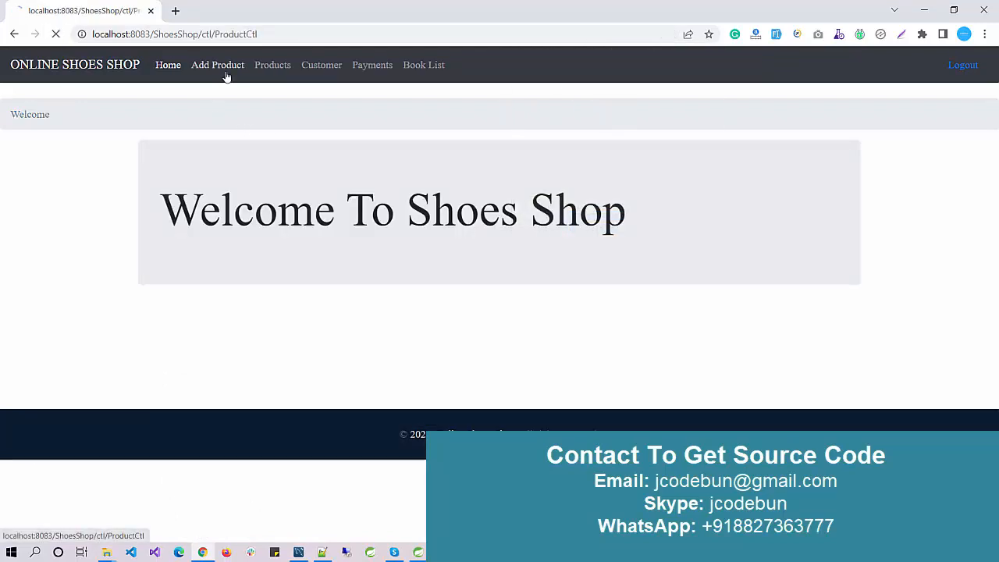
pyautogui.click(217, 66)
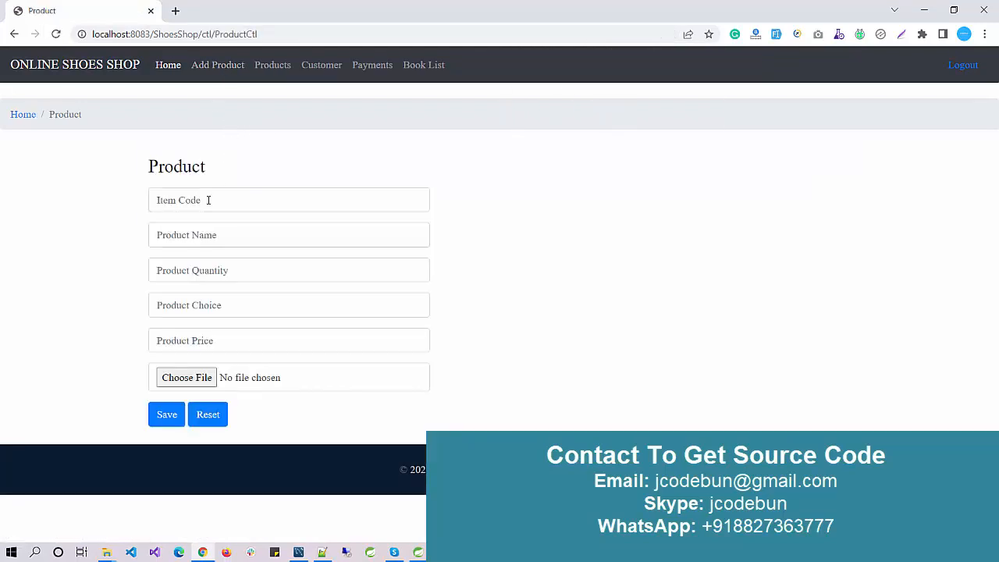
pyautogui.click(272, 66)
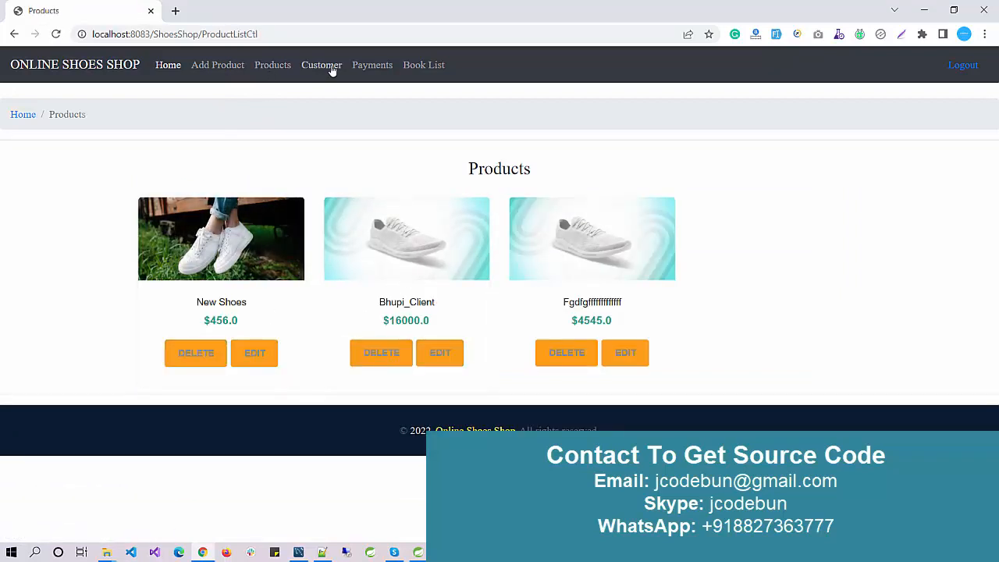
pyautogui.click(371, 66)
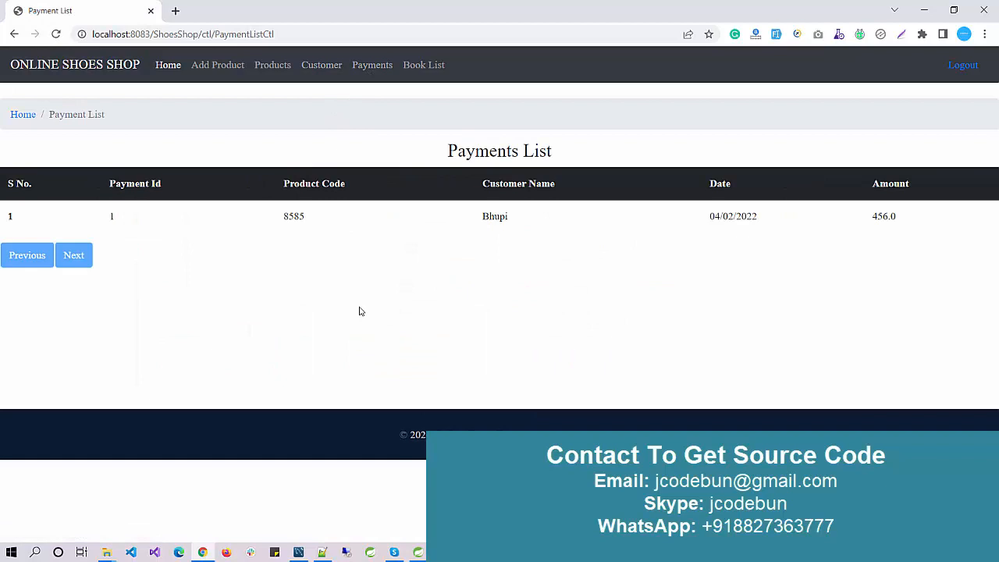
pyautogui.click(425, 65)
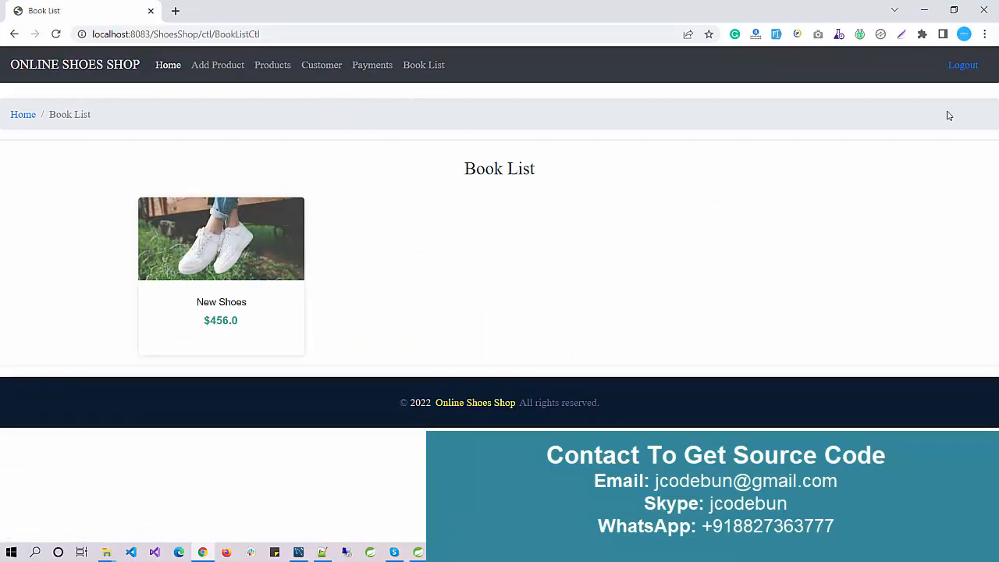
pyautogui.click(963, 66)
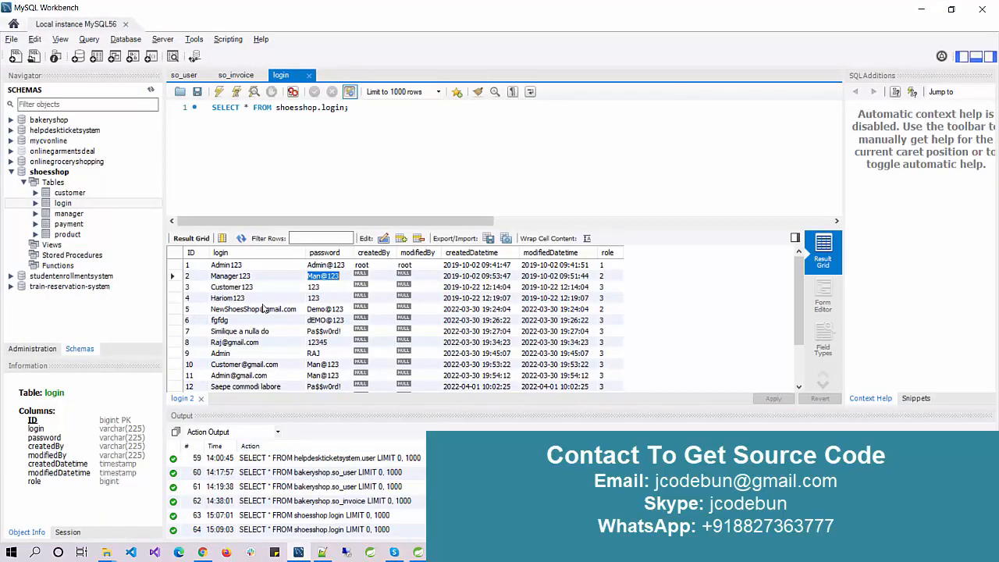
# Check the customer credentials in the login table and sign in as the customer.
pyautogui.scroll(-3)
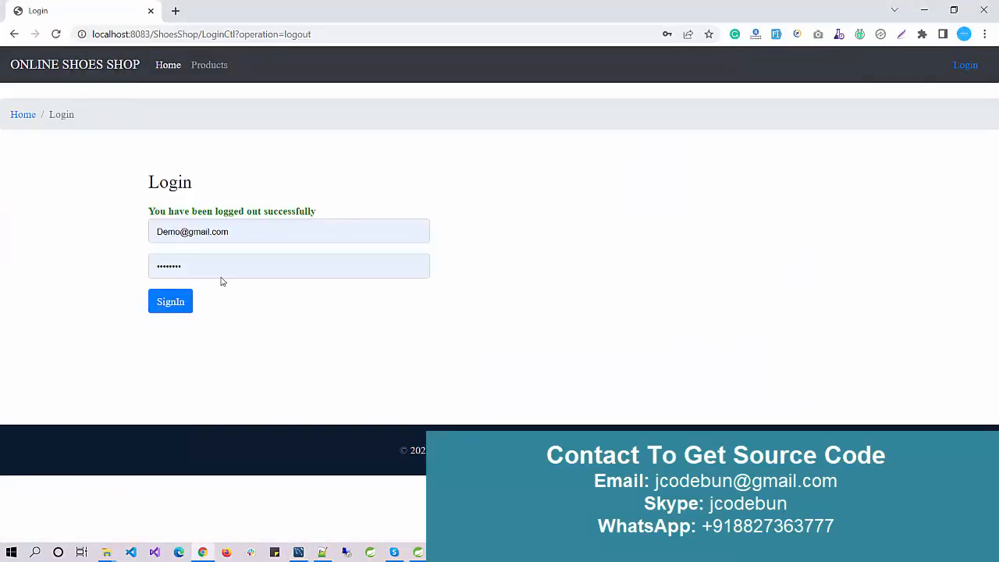
pyautogui.click(170, 301)
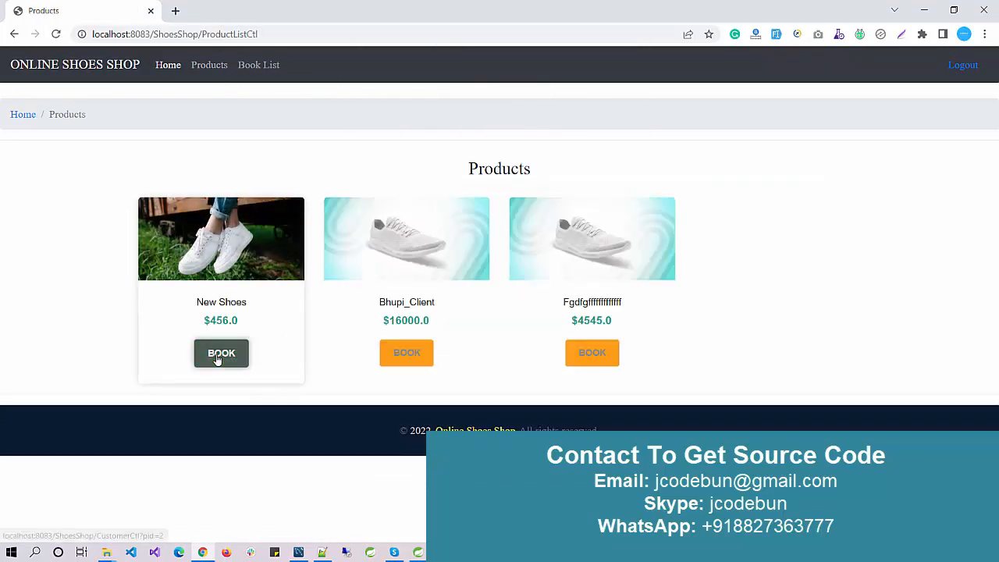
# Book New Shoes and submit its payment with details 'dfgdsf'.
pyautogui.click(222, 353)
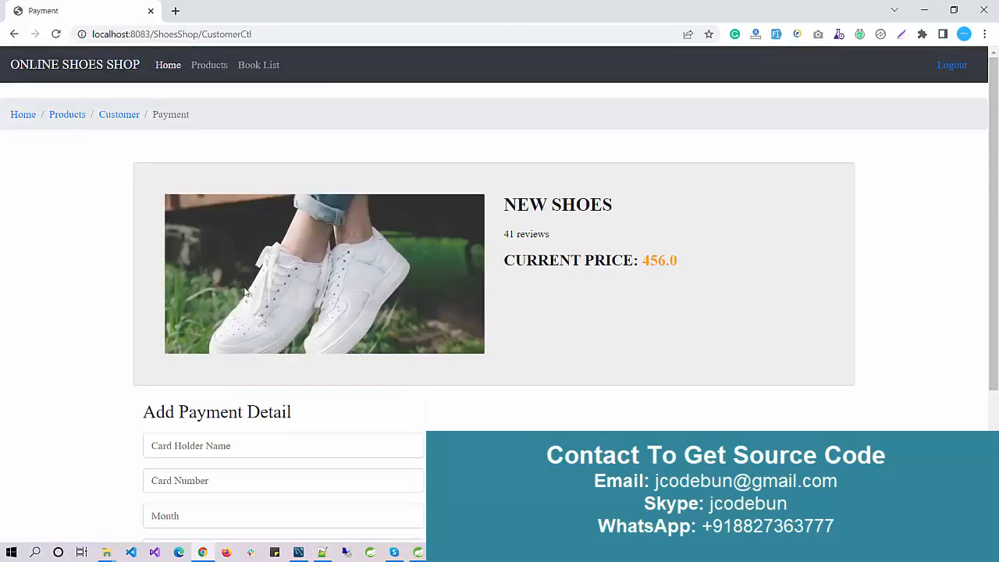
pyautogui.write('dfgdsf')
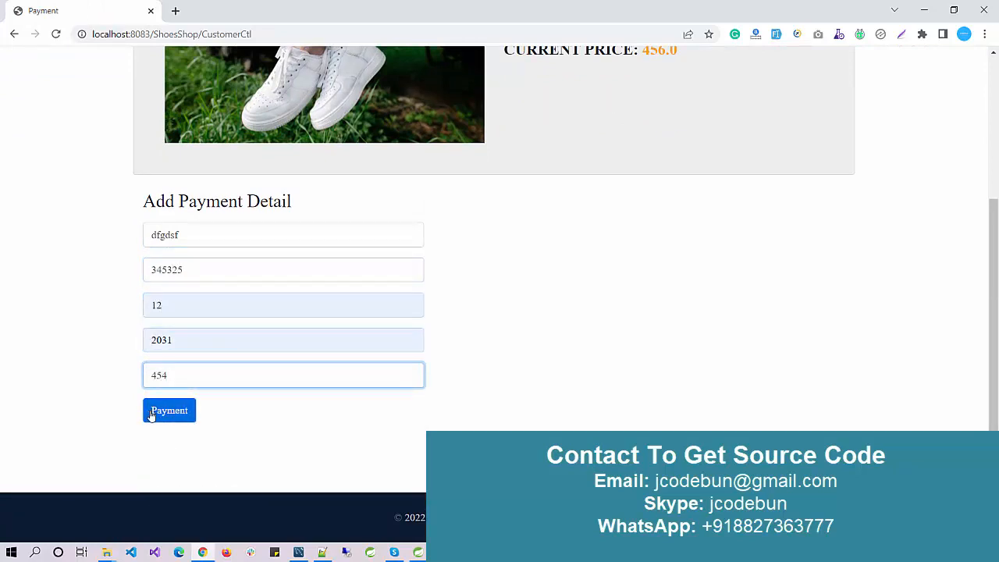
pyautogui.click(168, 409)
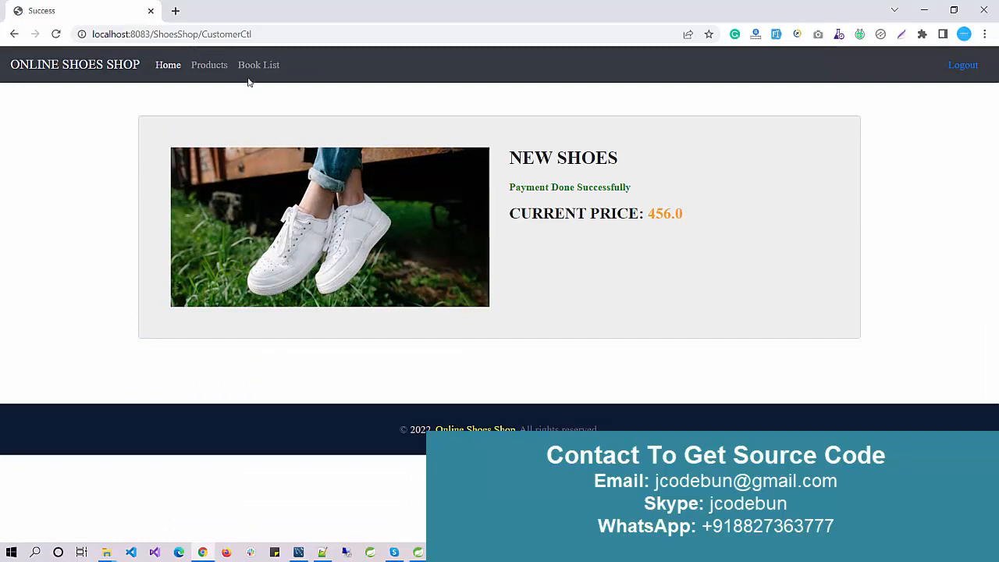
# Confirm New Shoes appears in Book List, then log out of the customer account.
pyautogui.click(260, 65)
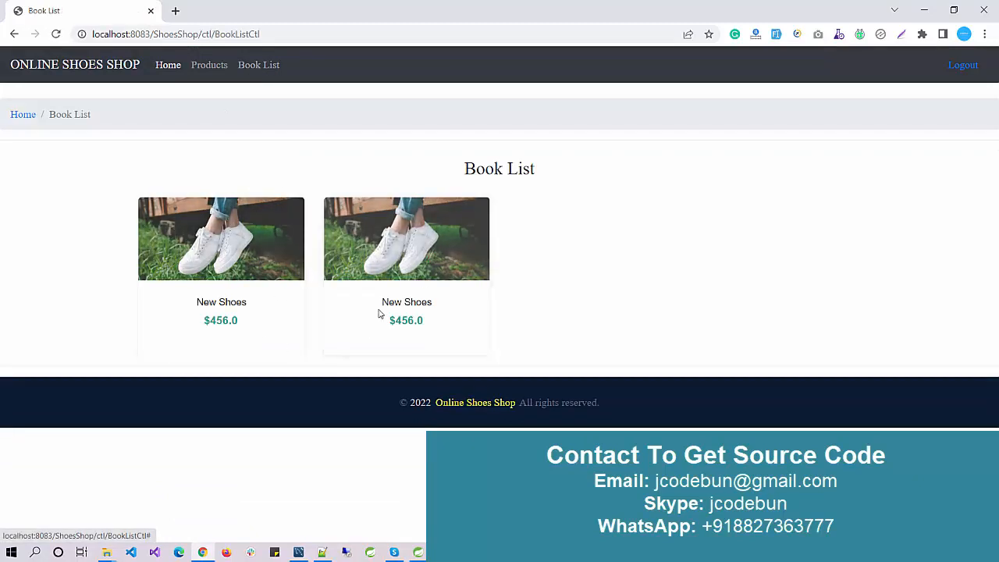
pyautogui.moveTo(795, 189)
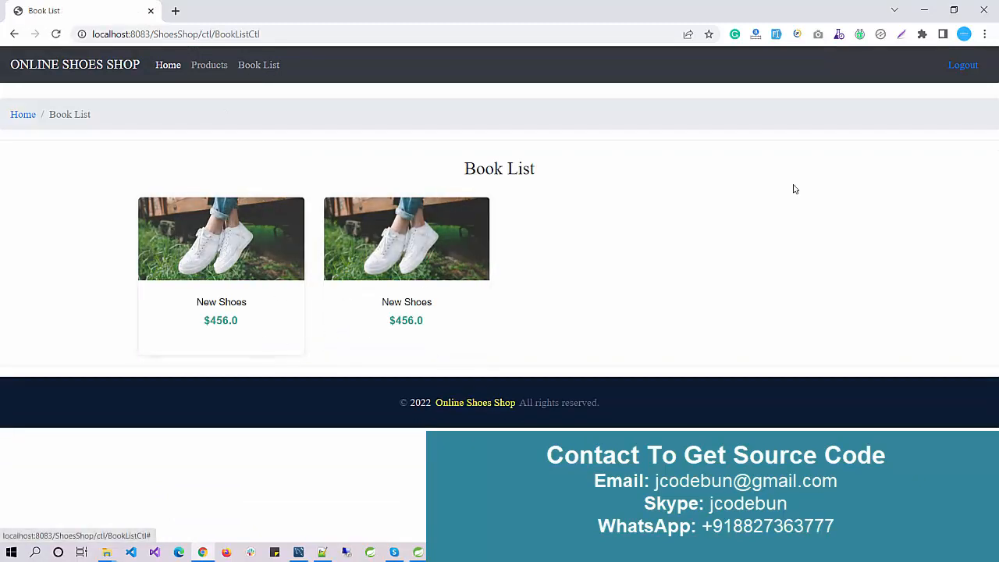
pyautogui.click(962, 66)
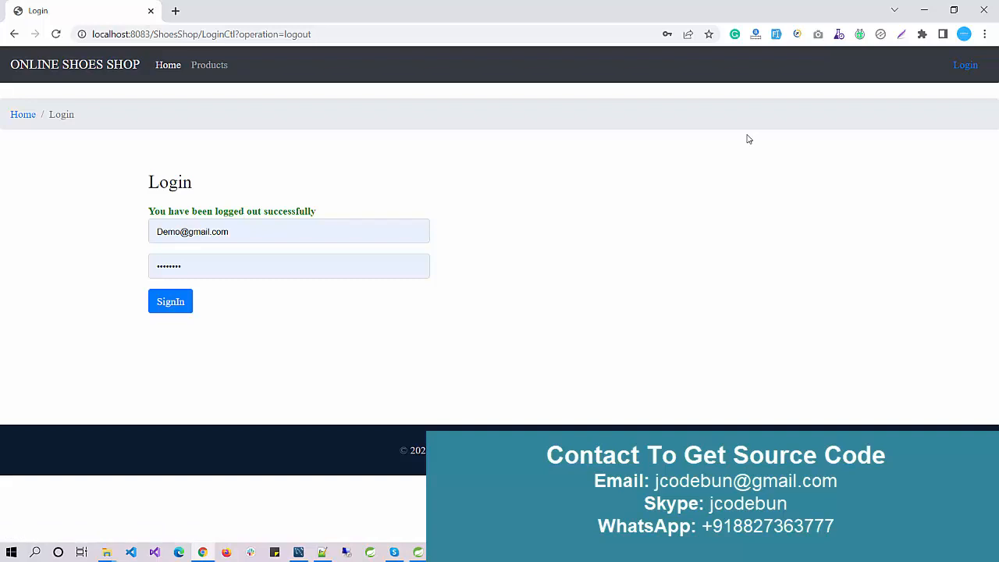
pyautogui.click(209, 66)
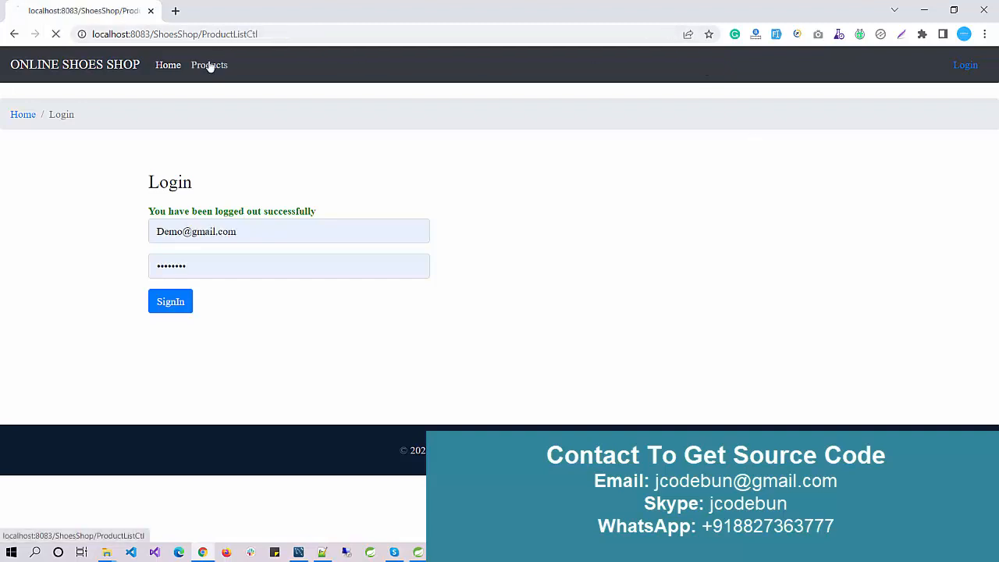